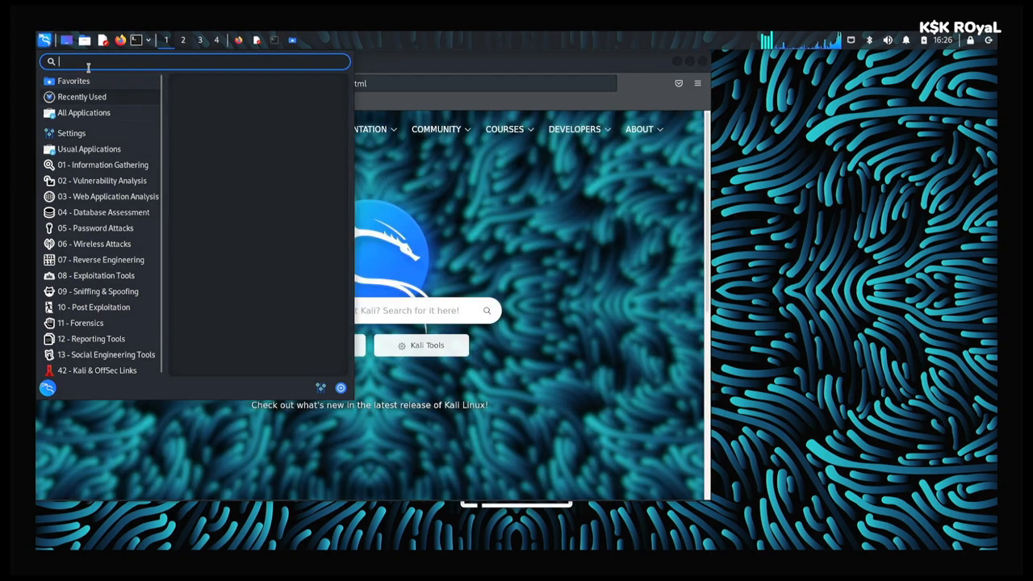
Launch Chromium, go to YouTube, and run 'lscpu | grep Vi' in the terminal beside htop.
{"action": "type", "text": "chro"}
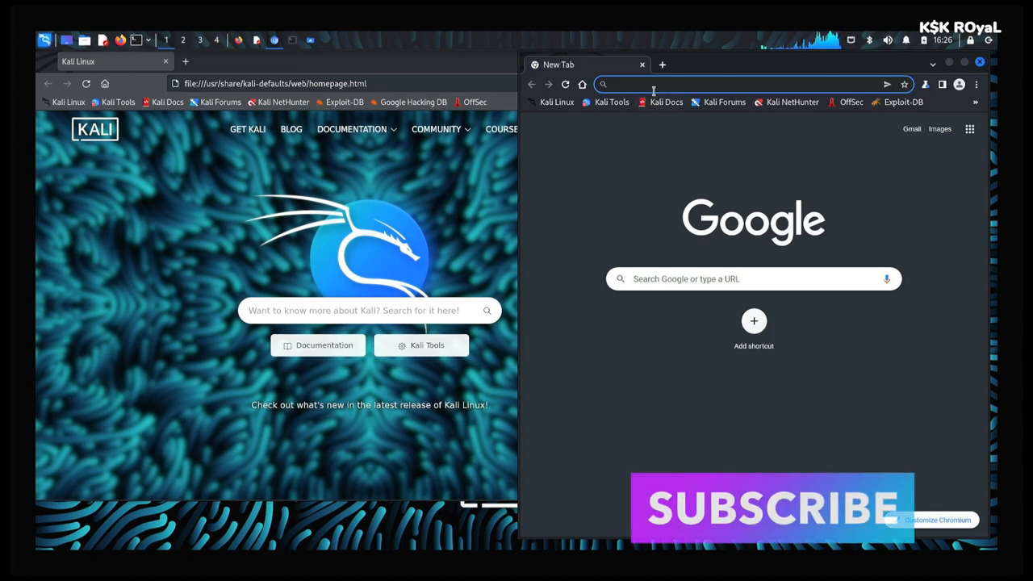
{"action": "type", "text": "youtube.com/watch?v=YUCDUPg9LFc"}
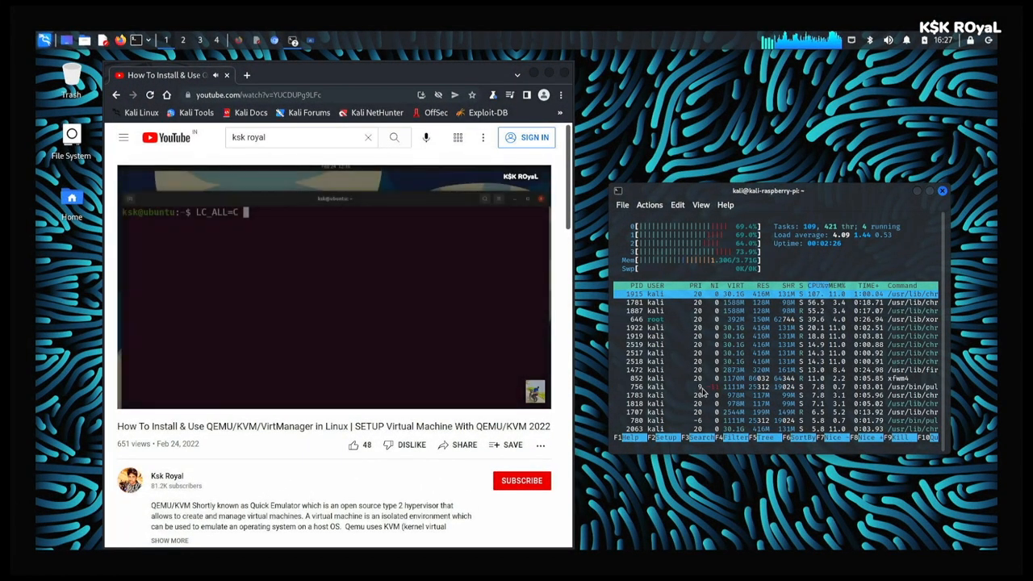
{"action": "type", "text": "lscpu |"}
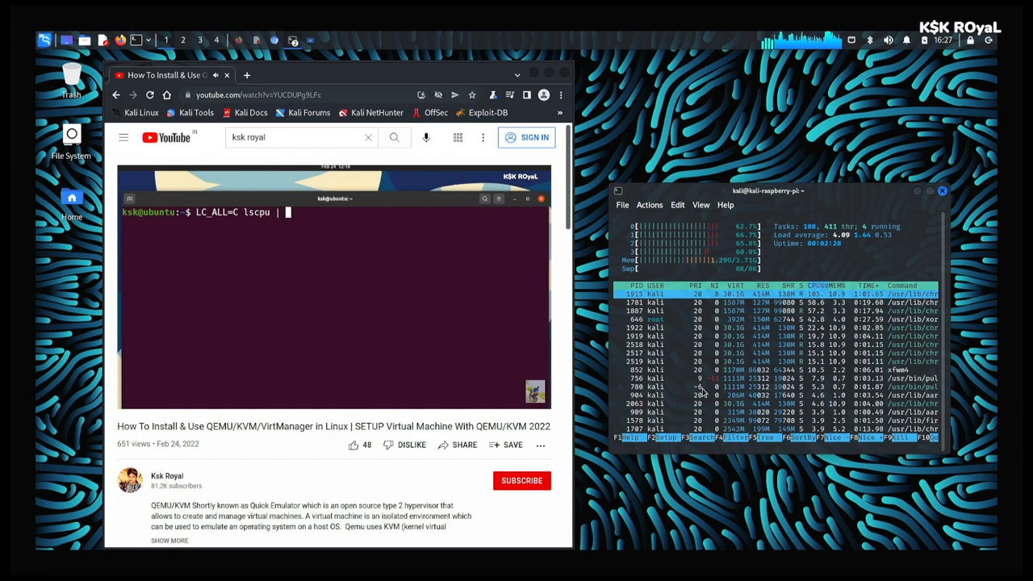
{"action": "type", "text": "grep Vi"}
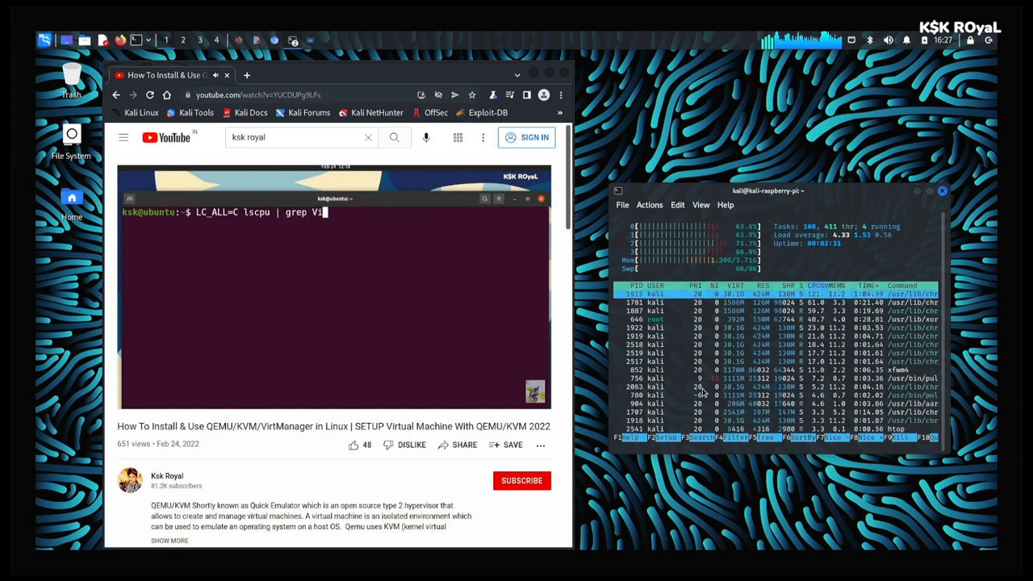
{"action": "key", "text": "Return"}
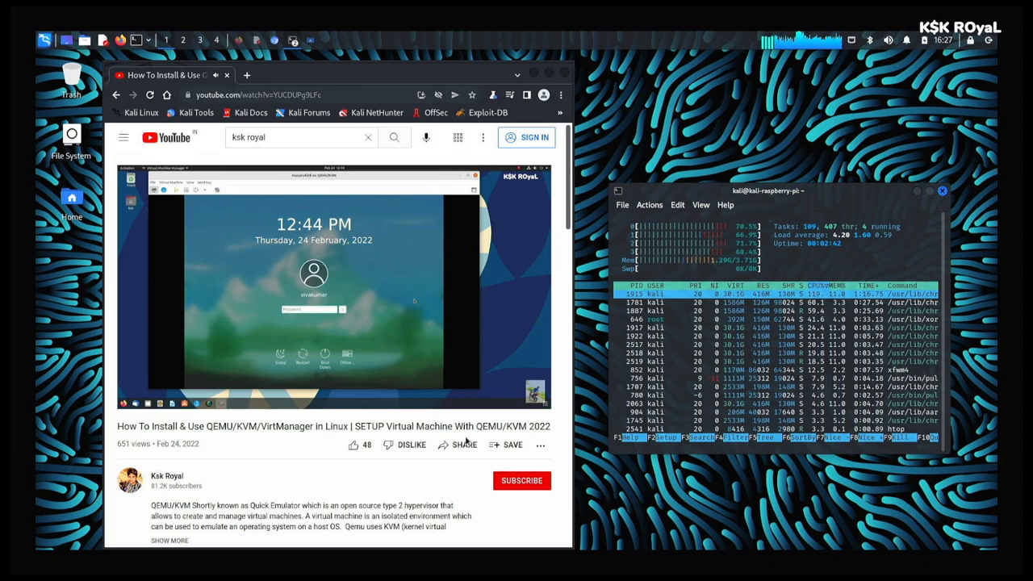
On kali.org in dark theme, download the Raspberry Pi 2/3/4/400 64-bit Kali image.
{"action": "left_click", "coordinate": [332, 283]}
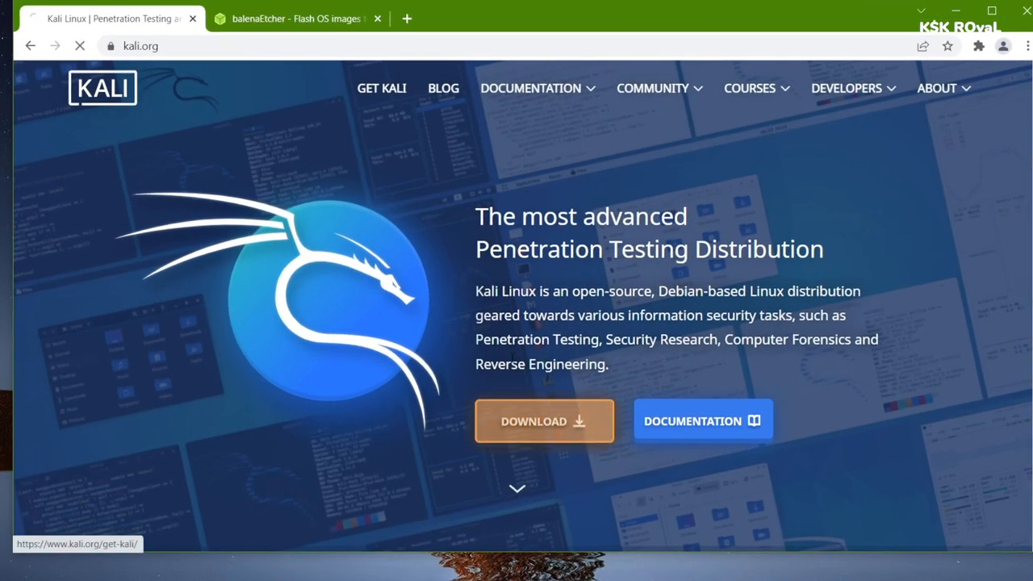
{"action": "left_click", "coordinate": [544, 420]}
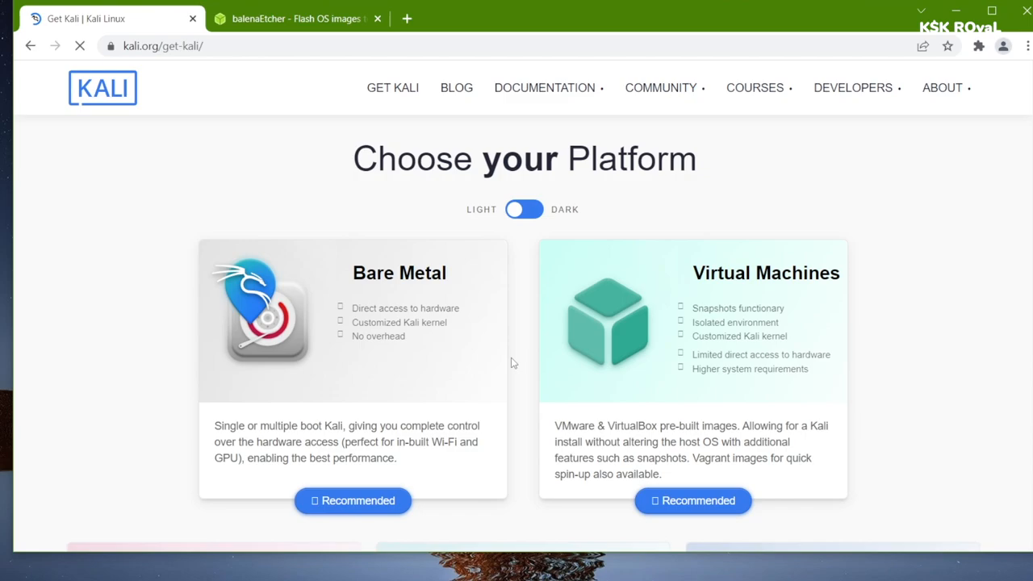
{"action": "left_click", "coordinate": [523, 210]}
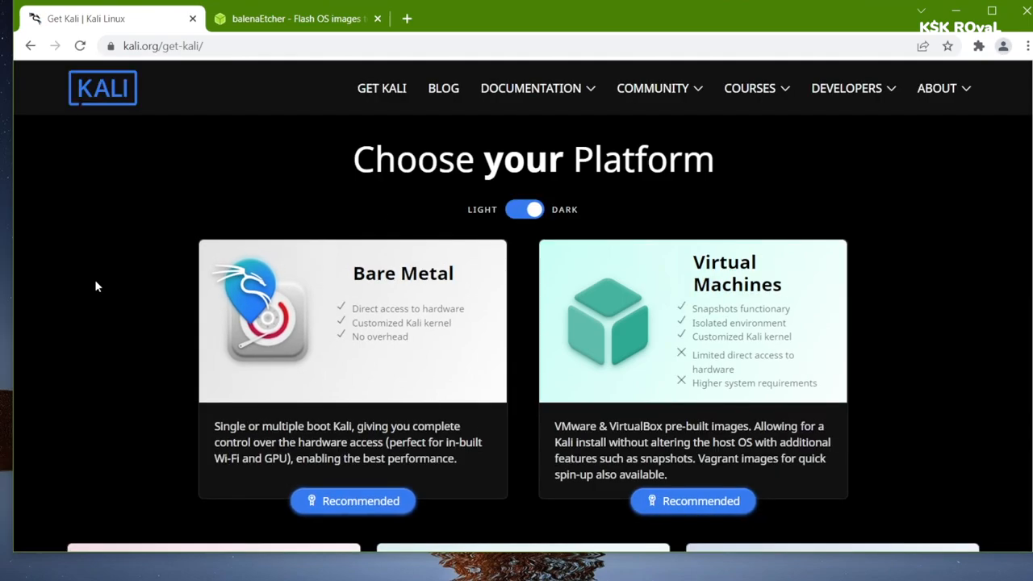
{"action": "scroll", "scroll_direction": "down", "scroll_amount": 3}
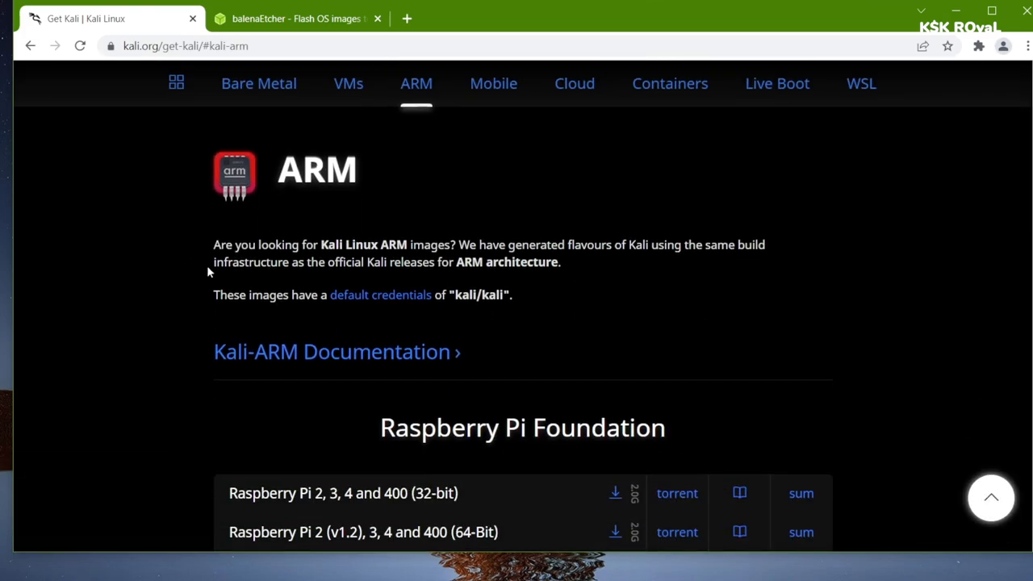
{"action": "scroll", "scroll_direction": "down", "scroll_amount": 3}
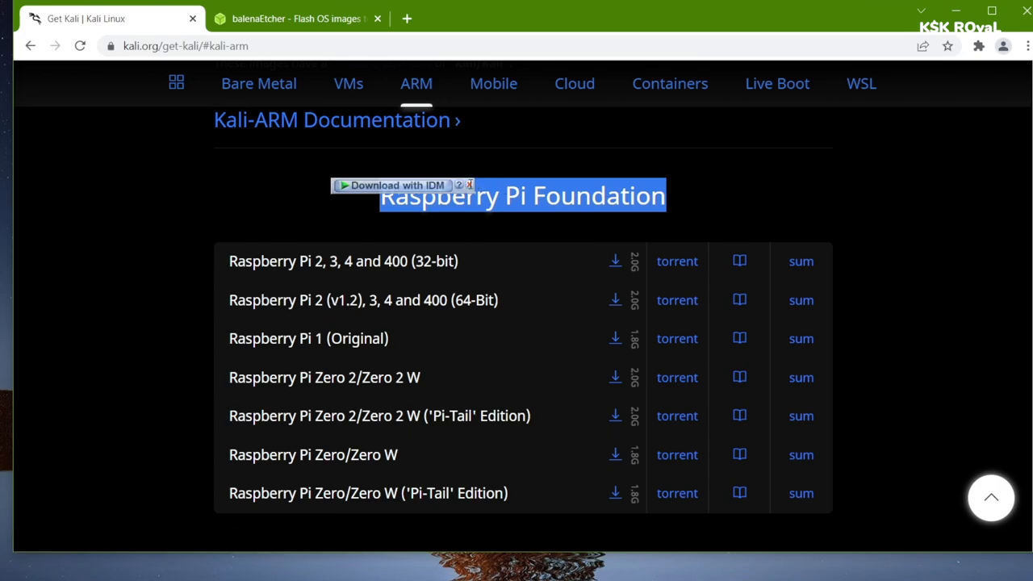
{"action": "mouse_move", "coordinate": [484, 298]}
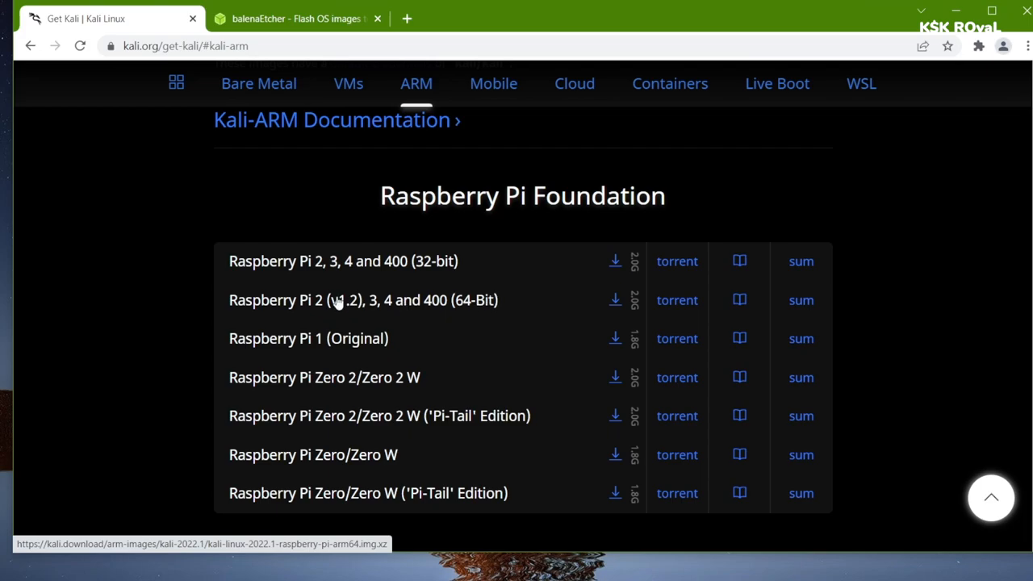
{"action": "mouse_move", "coordinate": [497, 313]}
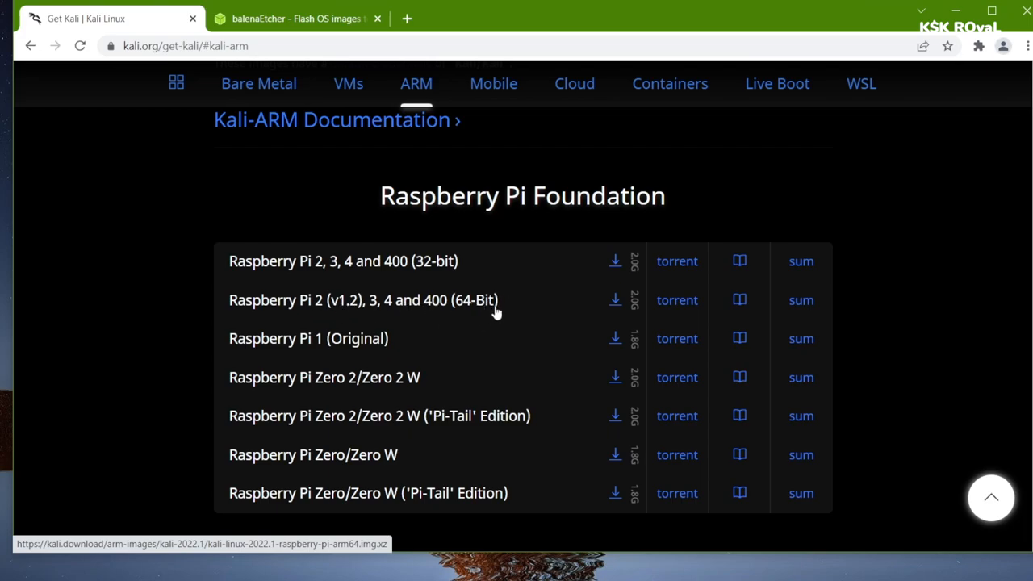
{"action": "left_click", "coordinate": [294, 18]}
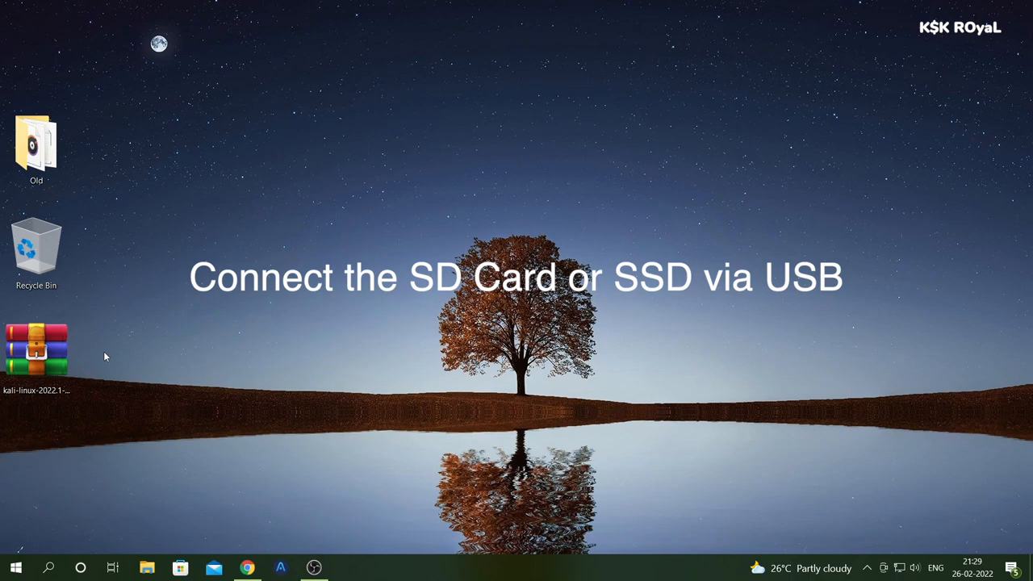
Launch balenaEtcher on the Windows desktop to flash the Kali image.
{"action": "left_click_drag", "start_coordinate": [35, 351], "coordinate": [474, 158]}
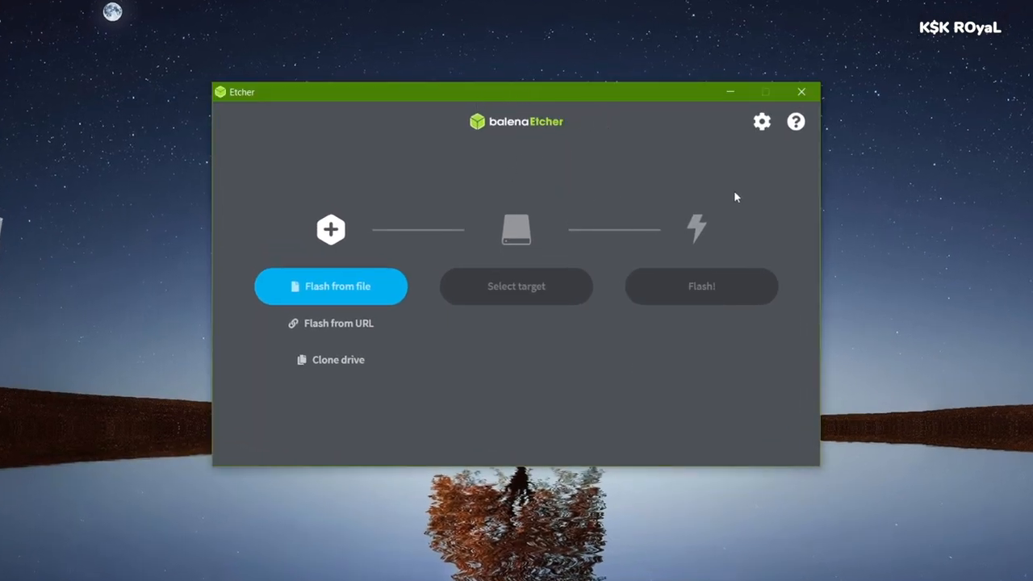
{"action": "mouse_move", "coordinate": [347, 283]}
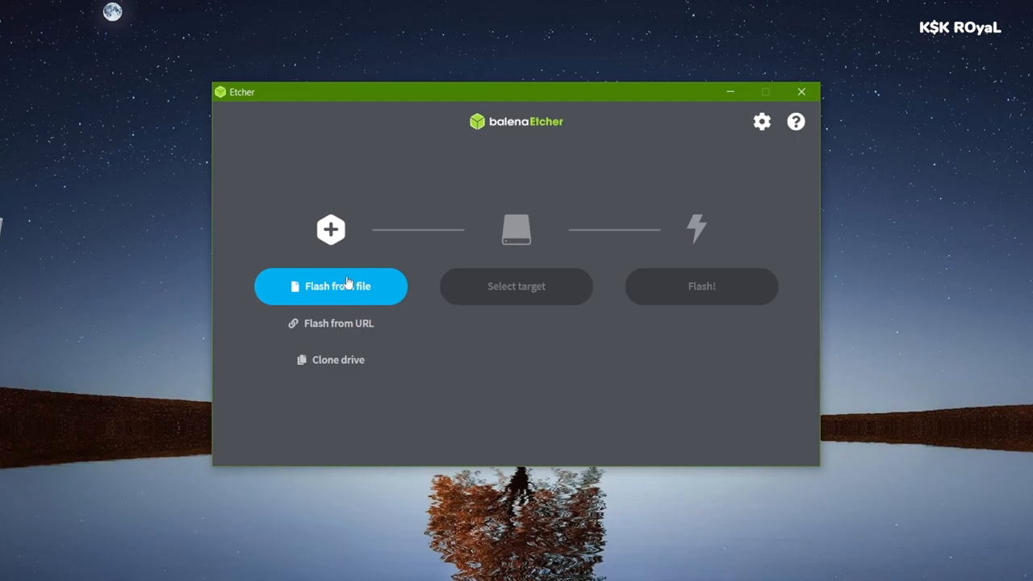
Select the Kali arm64 .img.xz as source and the 480 GB StoreJet drive as target, accepting the warning.
{"action": "left_click", "coordinate": [329, 287]}
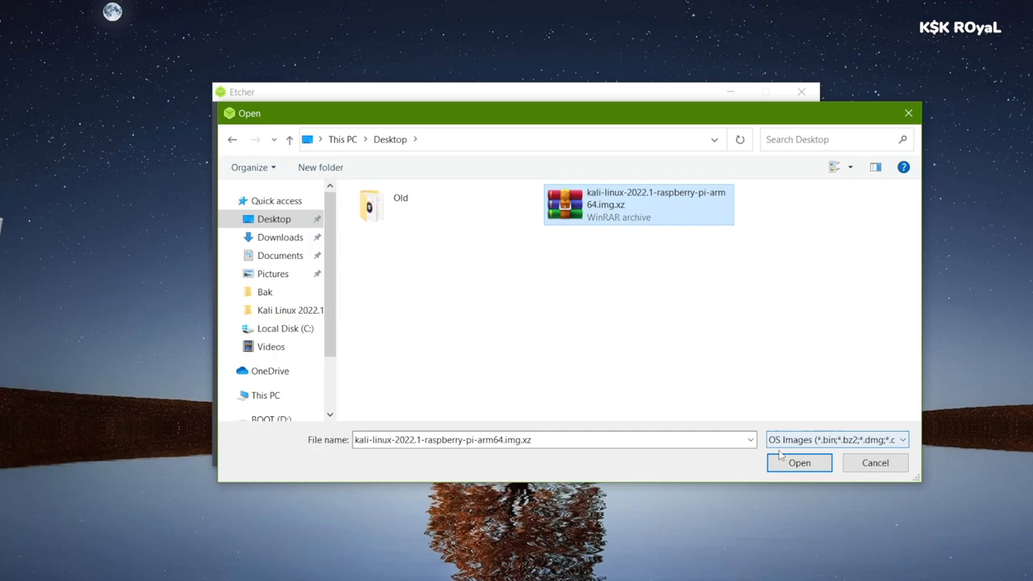
{"action": "left_click", "coordinate": [799, 462]}
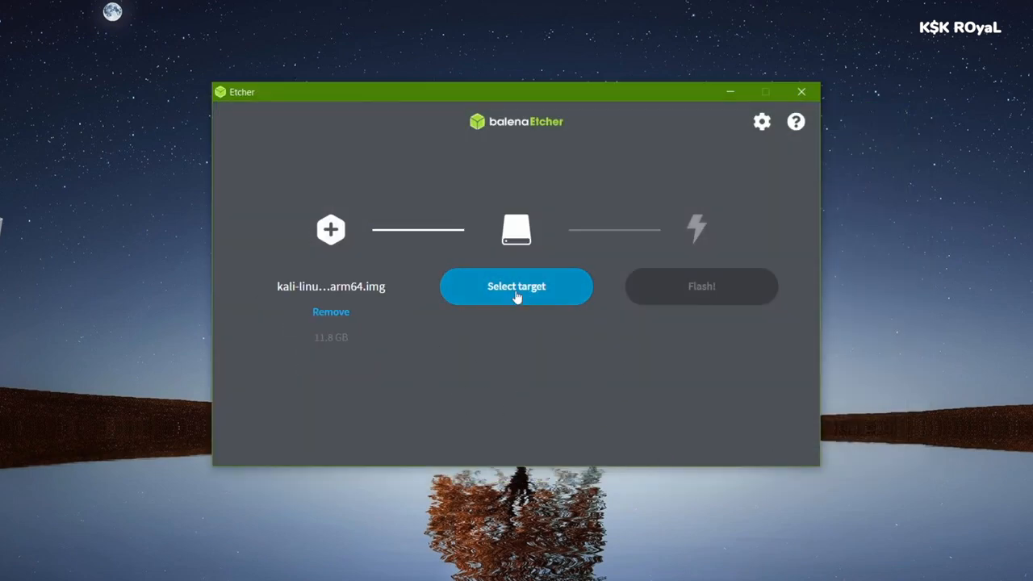
{"action": "left_click", "coordinate": [516, 286]}
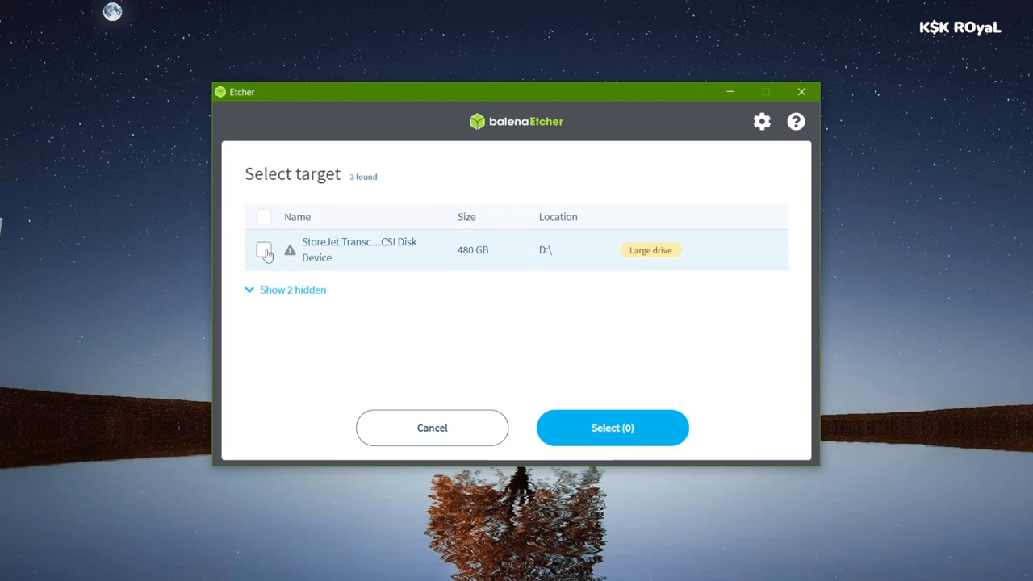
{"action": "left_click", "coordinate": [265, 249]}
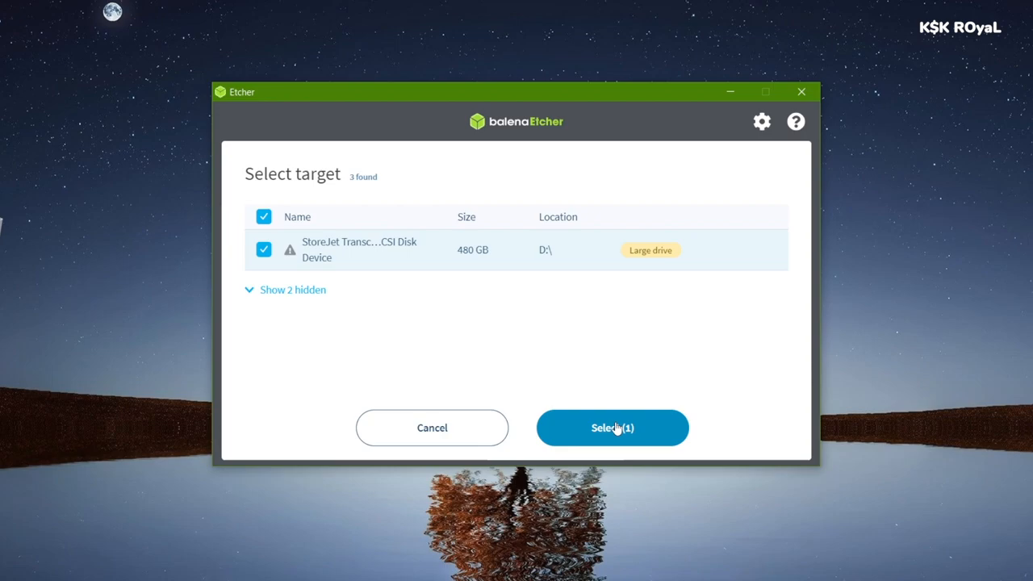
{"action": "left_click", "coordinate": [612, 428]}
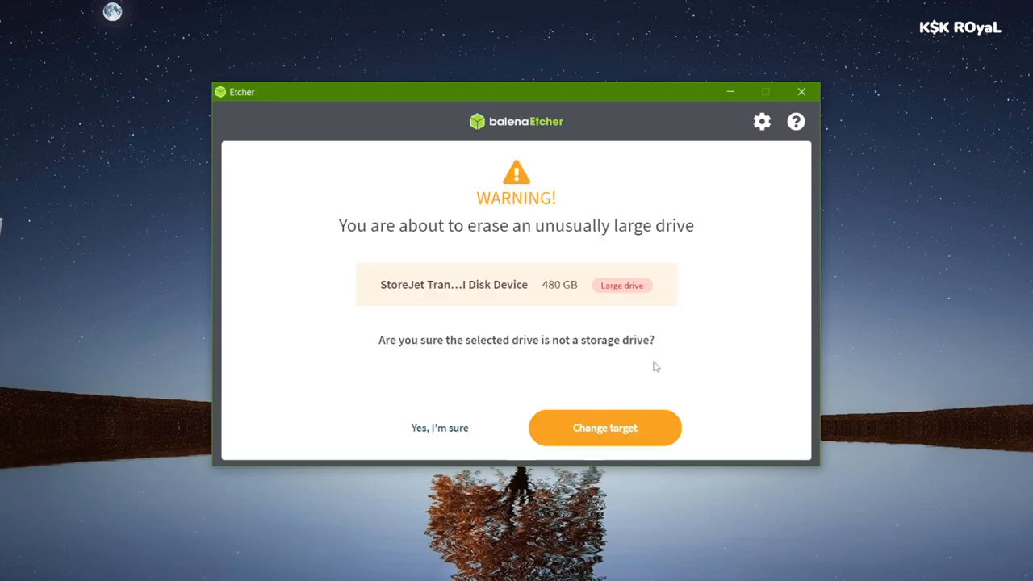
{"action": "mouse_move", "coordinate": [429, 447]}
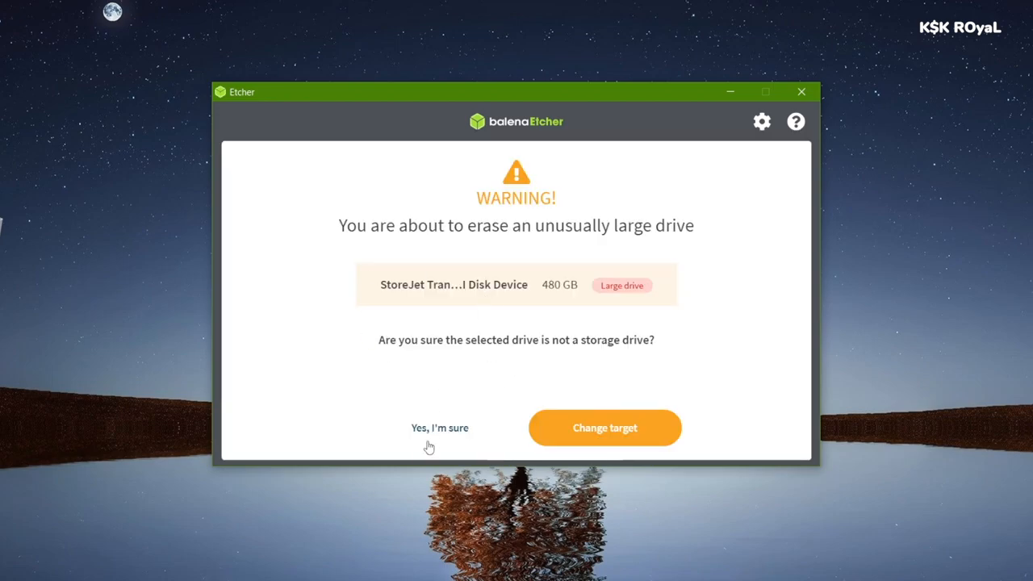
{"action": "left_click", "coordinate": [438, 428]}
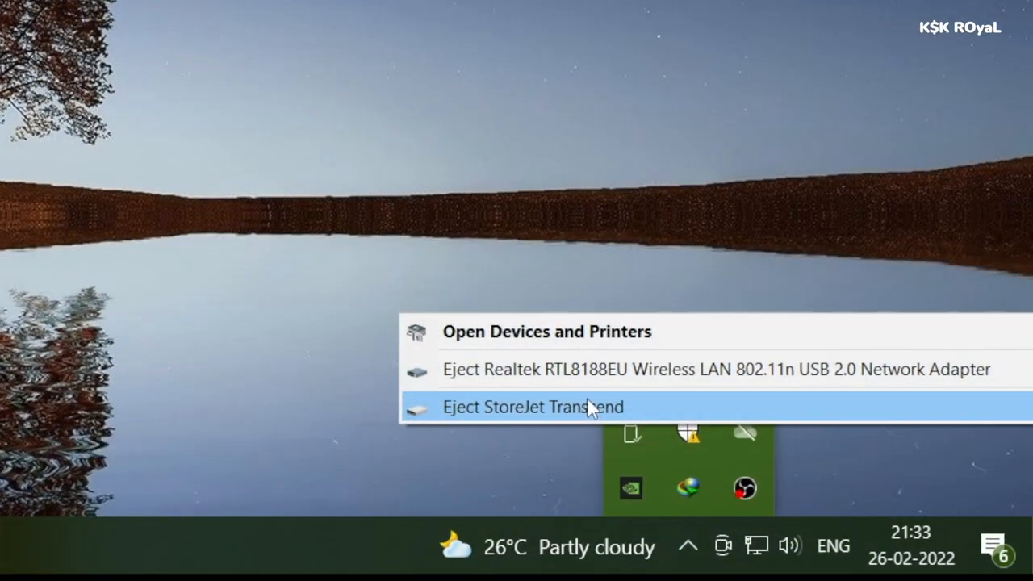
Safely eject the StoreJet Transcend drive from the Windows tray.
{"action": "left_click", "coordinate": [532, 407]}
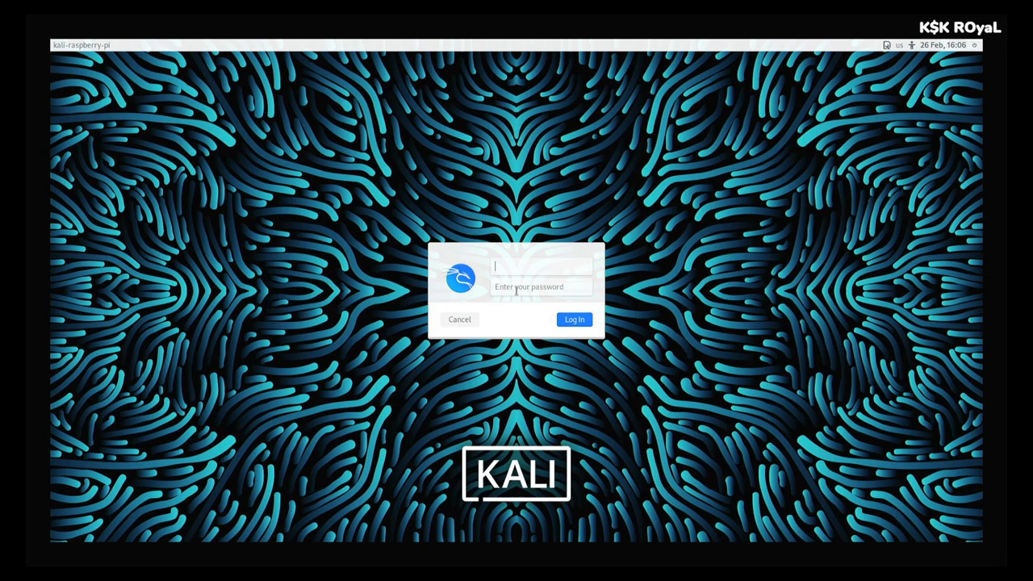
{"action": "type", "text": "kali"}
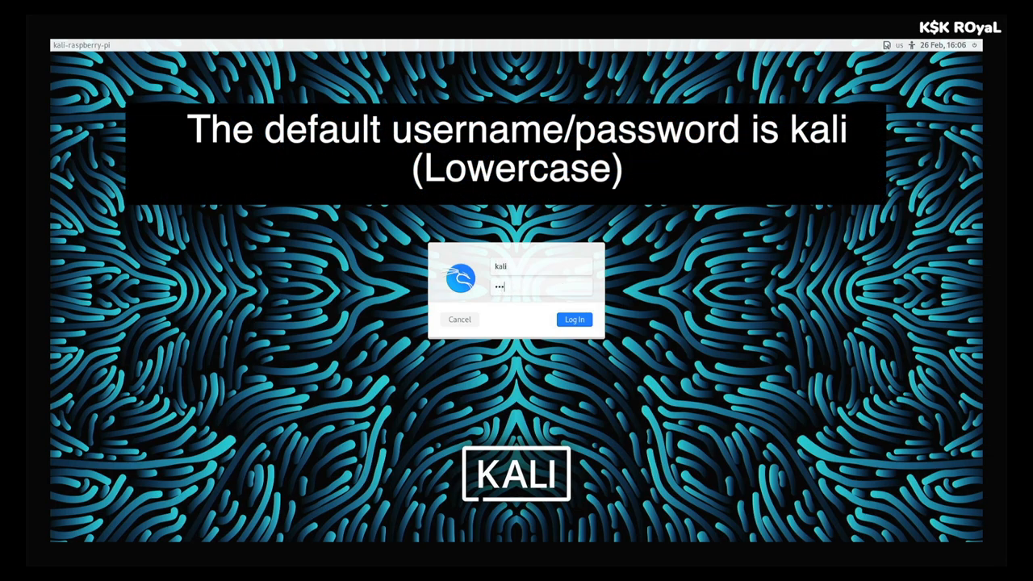
{"action": "type", "text": "•"}
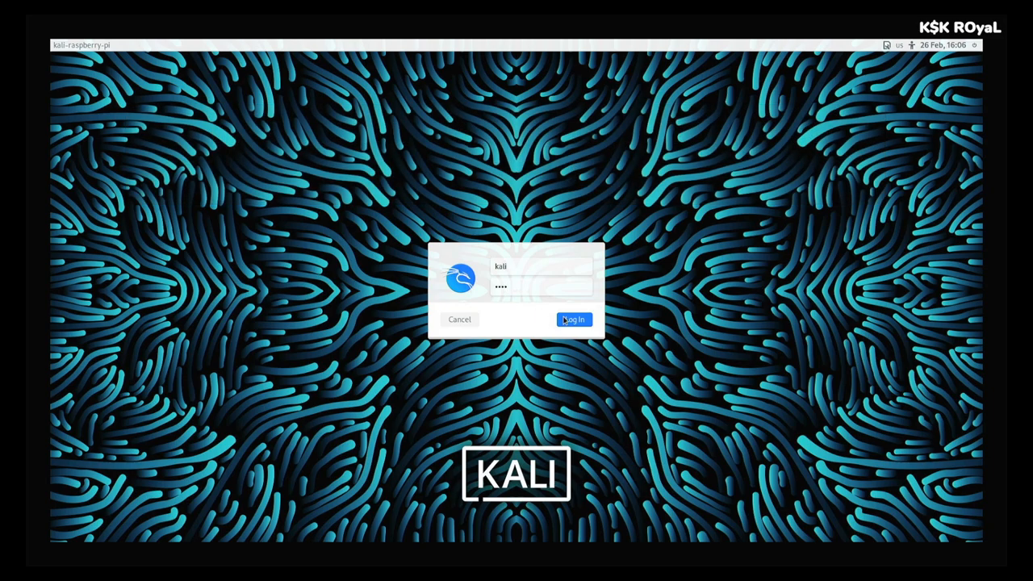
{"action": "left_click", "coordinate": [575, 320]}
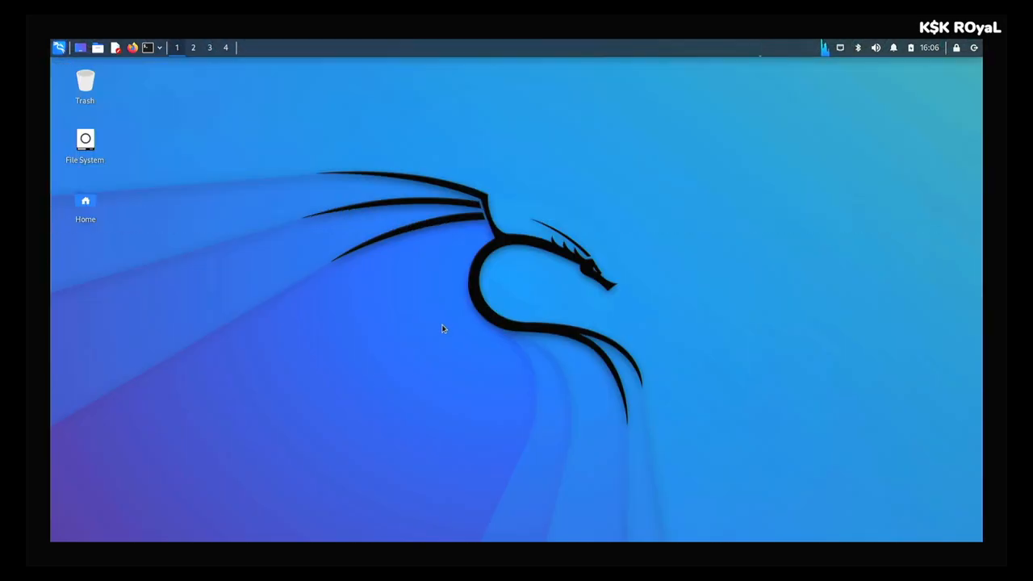
Set the desktop wallpaper to the dark teal swirl pattern via Desktop Settings.
{"action": "right_click", "coordinate": [442, 329]}
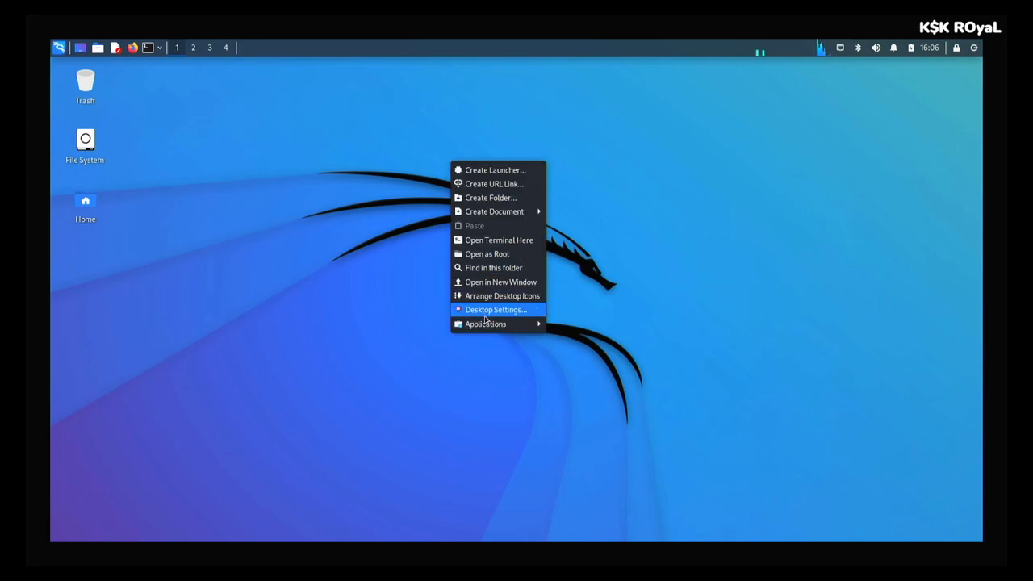
{"action": "mouse_move", "coordinate": [484, 322]}
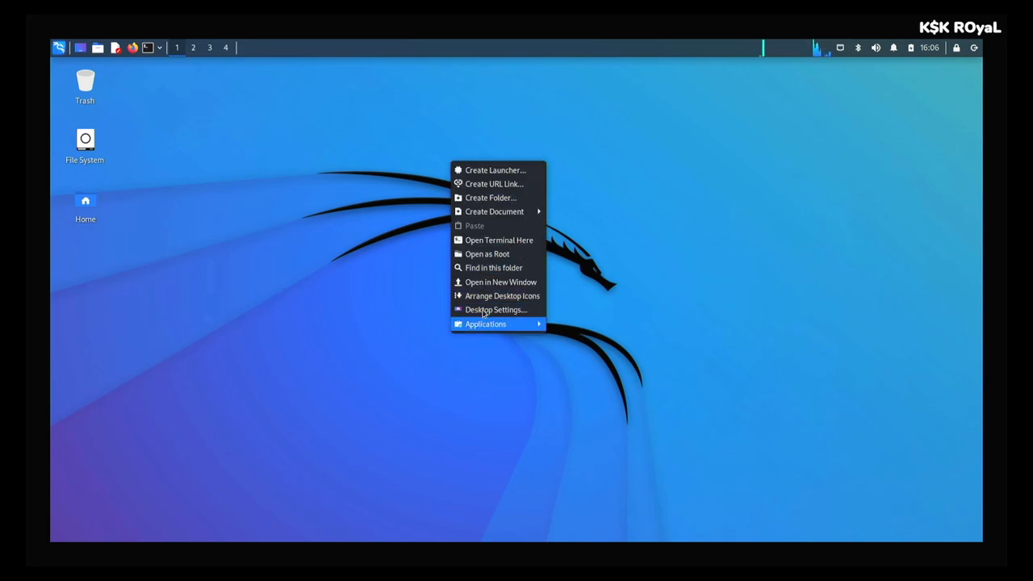
{"action": "left_click", "coordinate": [495, 310]}
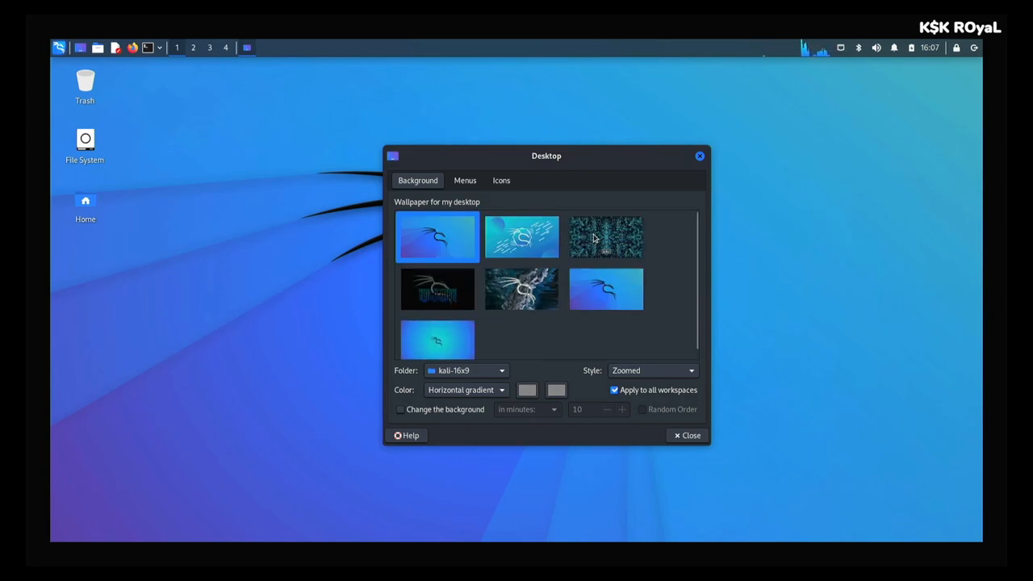
{"action": "left_click", "coordinate": [607, 236]}
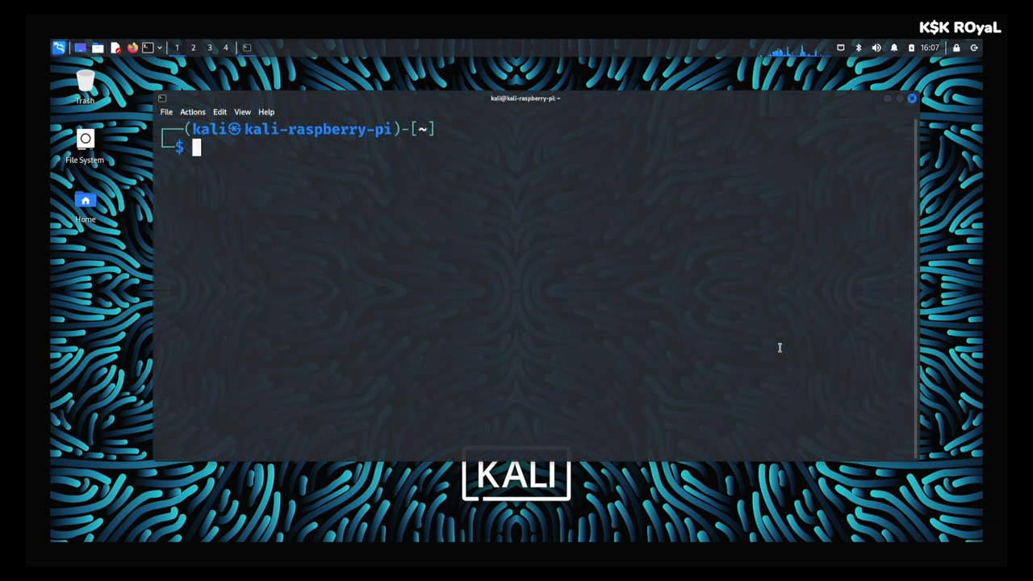
Change the kali user's password with 'sudo passwd kali', then run 'sudo apt update'.
{"action": "type", "text": "sudo passwd kali"}
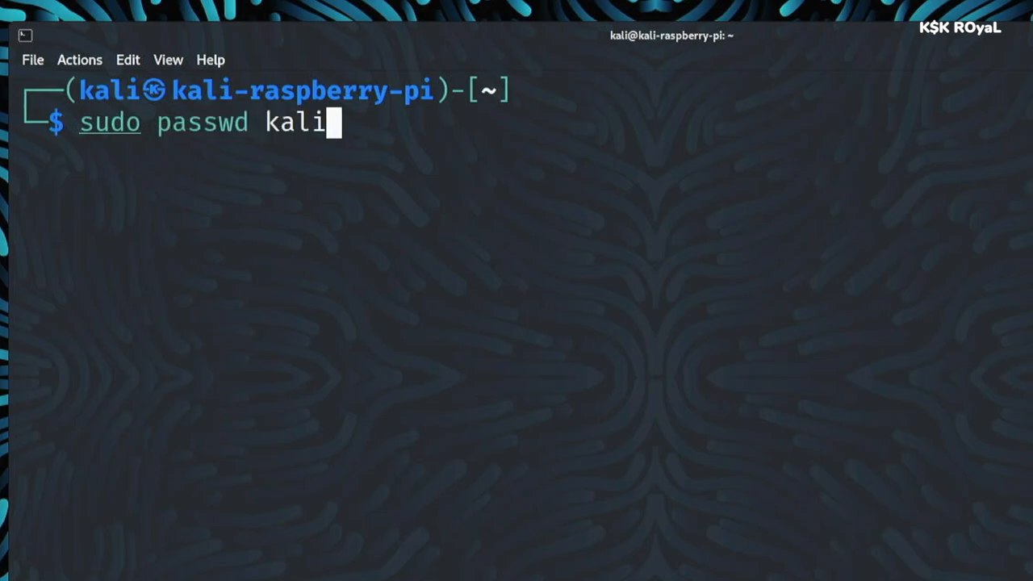
{"action": "key", "text": "Return"}
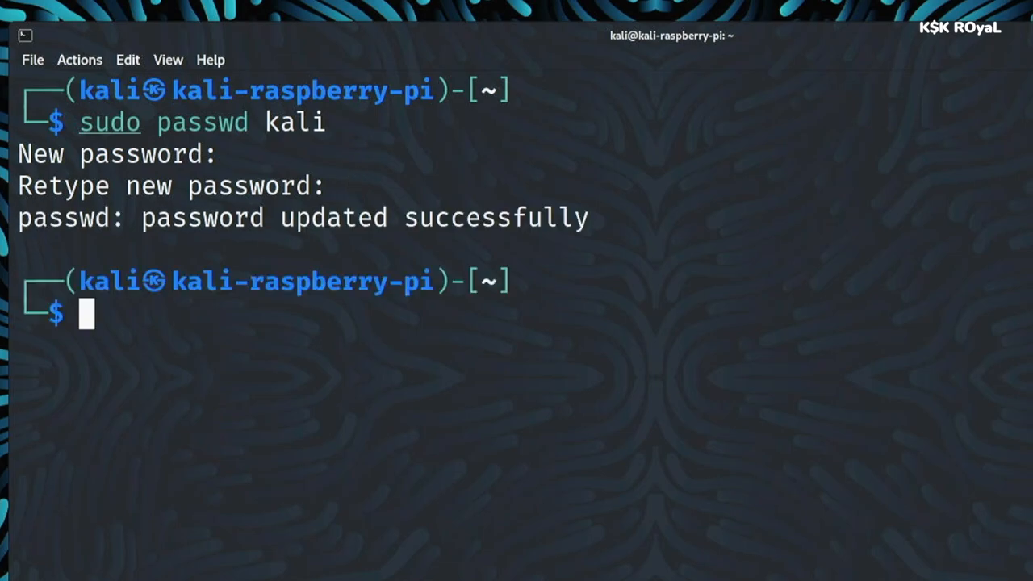
{"action": "mouse_move", "coordinate": [858, 500]}
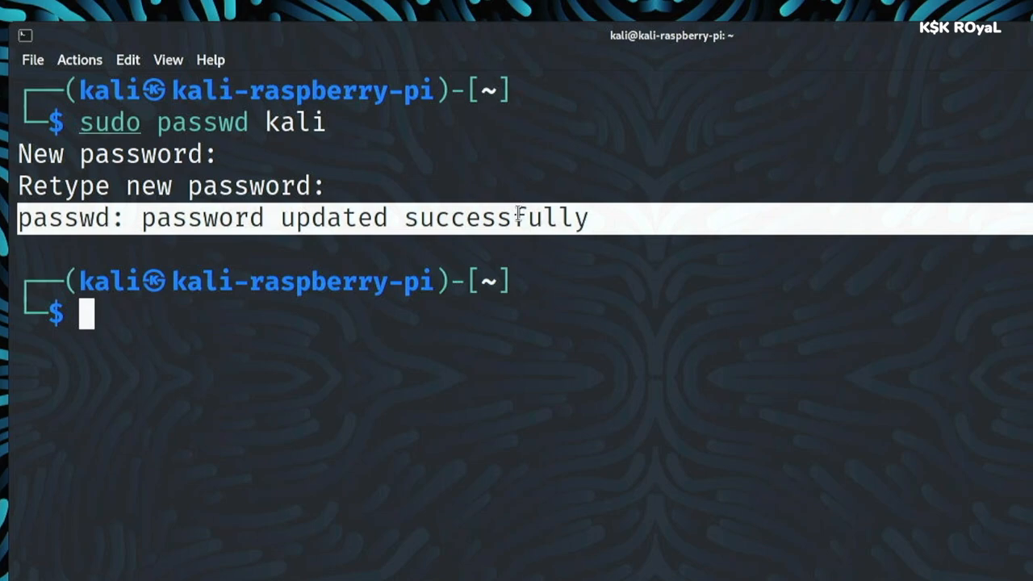
{"action": "type", "text": "sudo apt"}
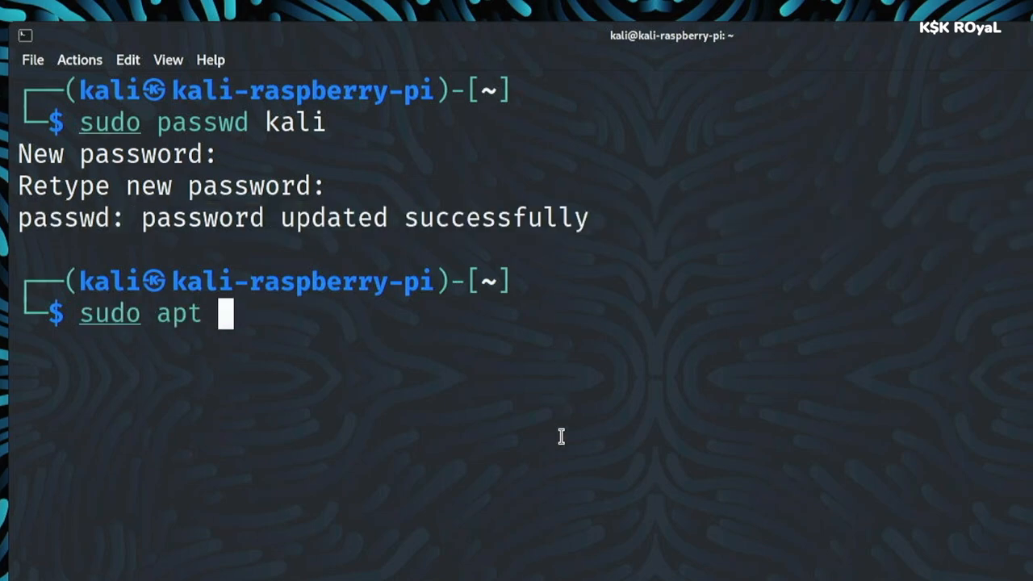
{"action": "type", "text": "update"}
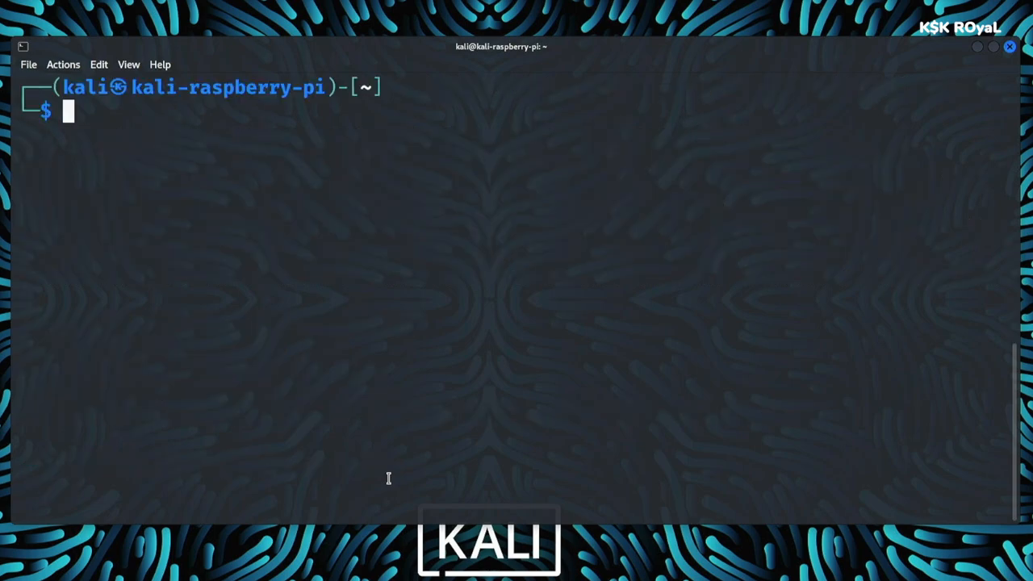
Run 'sudo apt upgrade', then 'sudo apt install libwacom-common -y && sudo apt upgrade' to fix the broken package.
{"action": "type", "text": "sudo apt upgrade"}
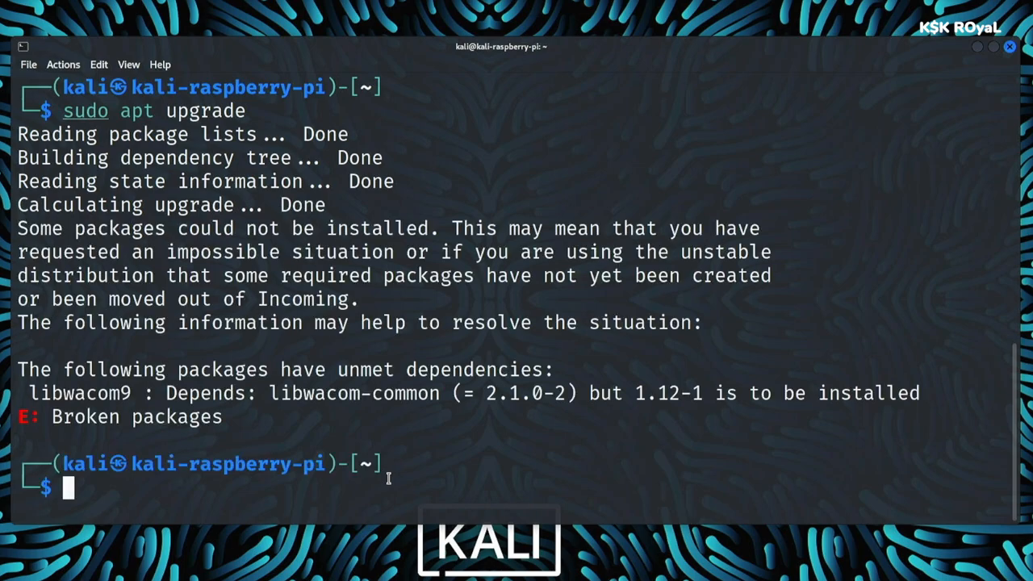
{"action": "mouse_move", "coordinate": [326, 402]}
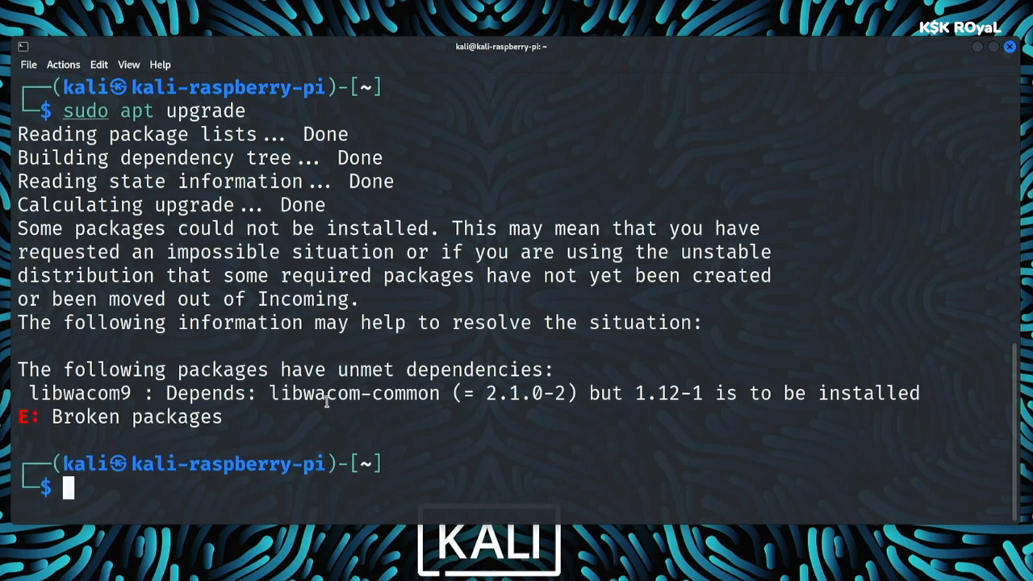
{"action": "double_click", "coordinate": [349, 394]}
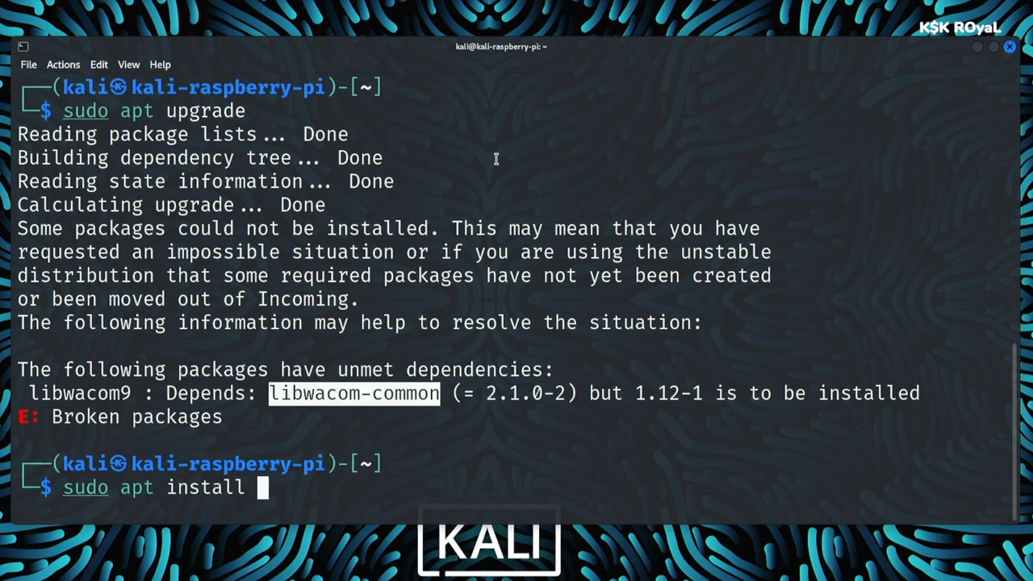
{"action": "type", "text": "libwacom-common -y"}
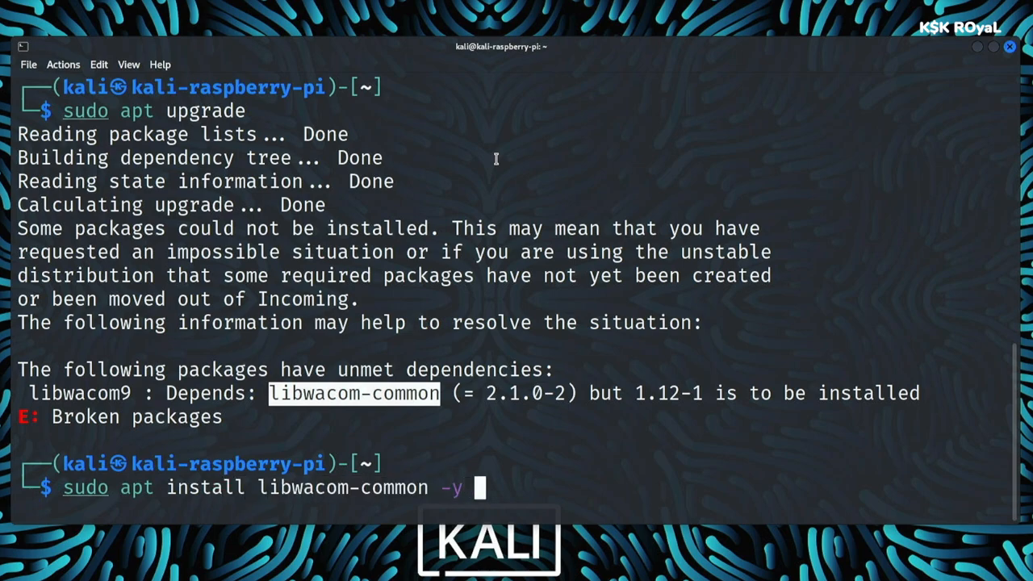
{"action": "type", "text": "&& sudo apt upg"}
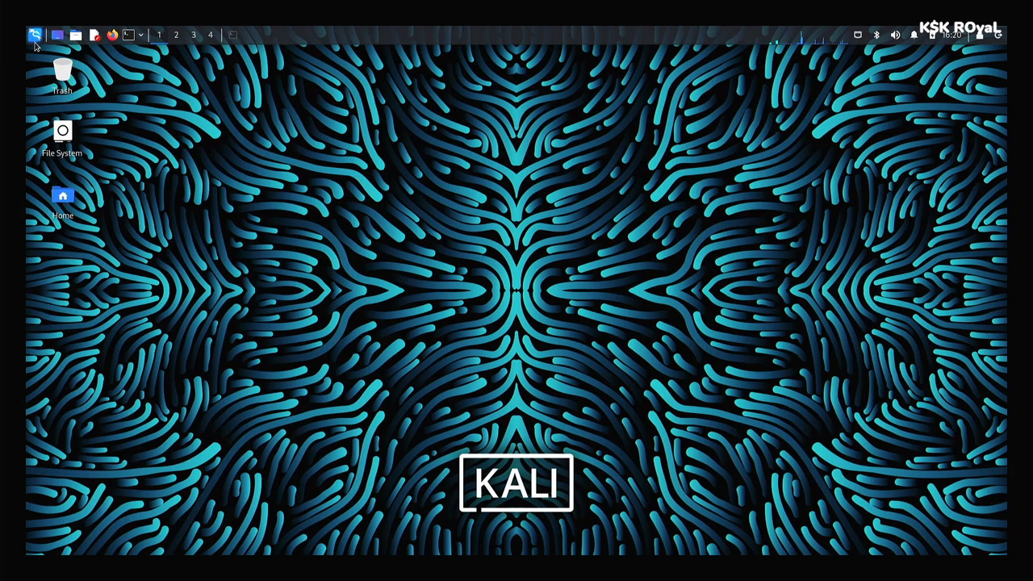
Run 'cat /etc/os-release' in a new terminal, confirming Kali GNU/Linux Rolling 2022.1.
{"action": "left_click", "coordinate": [33, 34]}
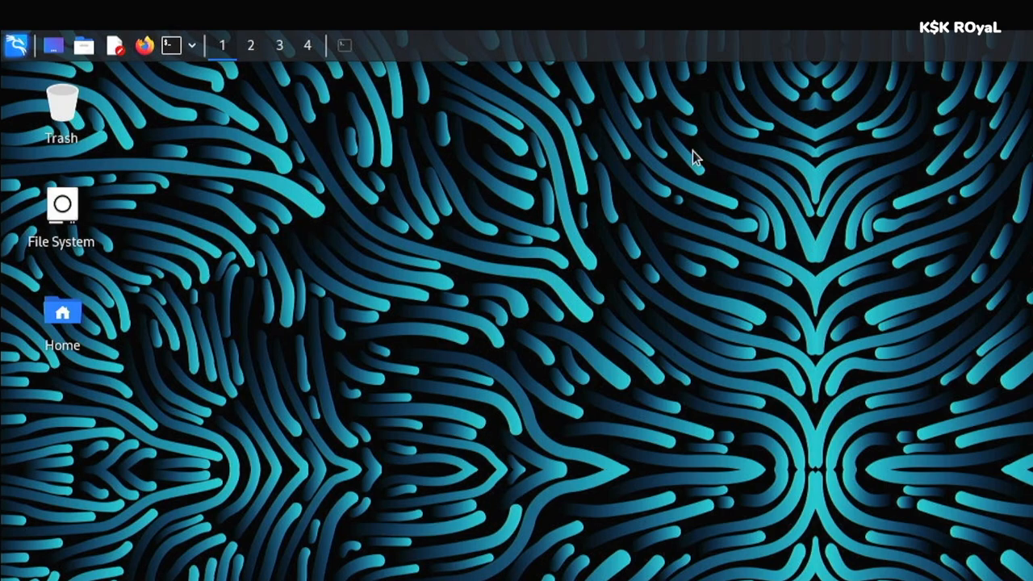
{"action": "left_click", "coordinate": [169, 45]}
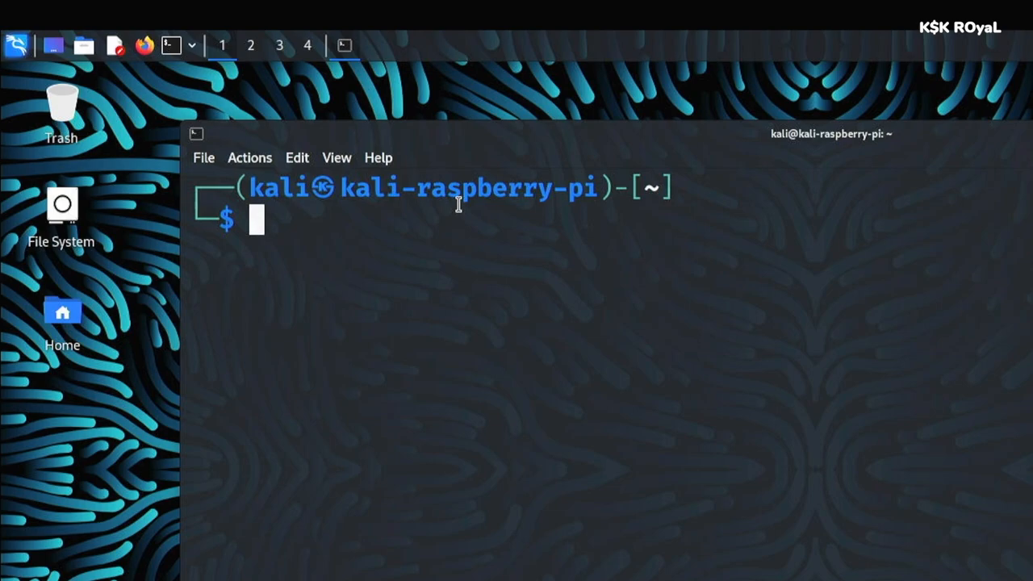
{"action": "type", "text": "cat /etc/os-release"}
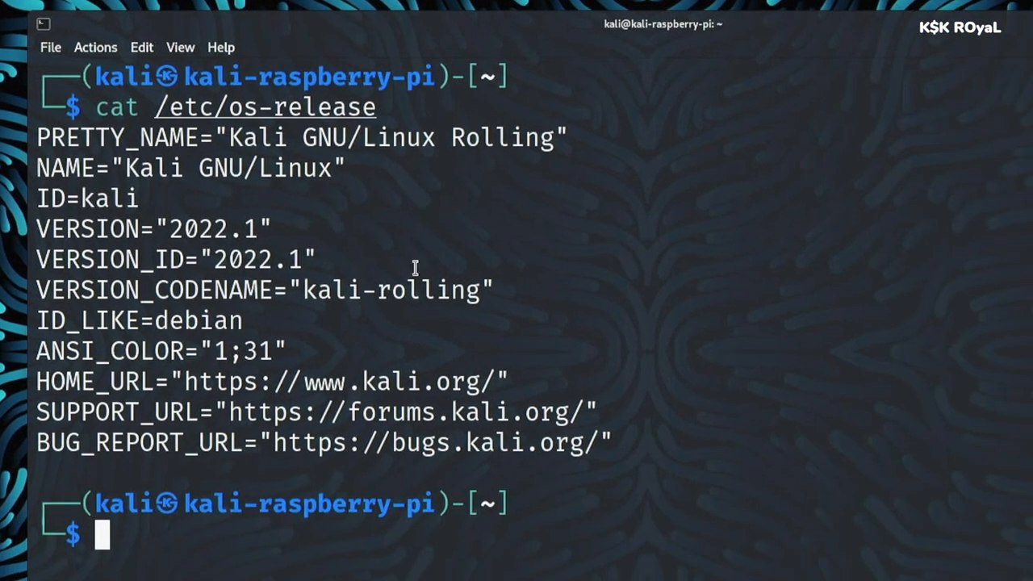
{"action": "double_click", "coordinate": [391, 290]}
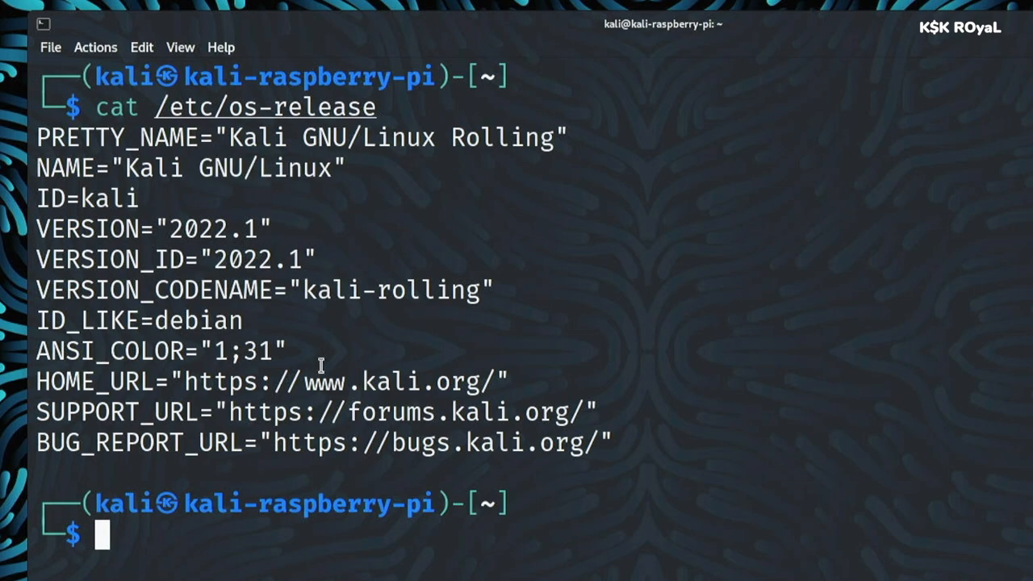
{"action": "mouse_move", "coordinate": [294, 481]}
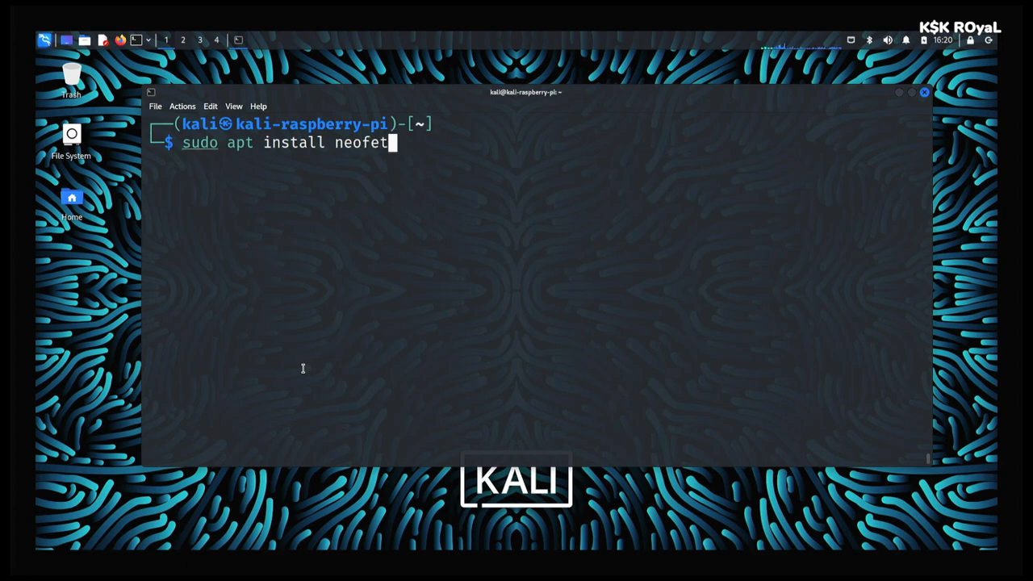
Close the current terminal and start a fresh terminal from the top-panel launcher.
{"action": "left_click", "coordinate": [925, 92]}
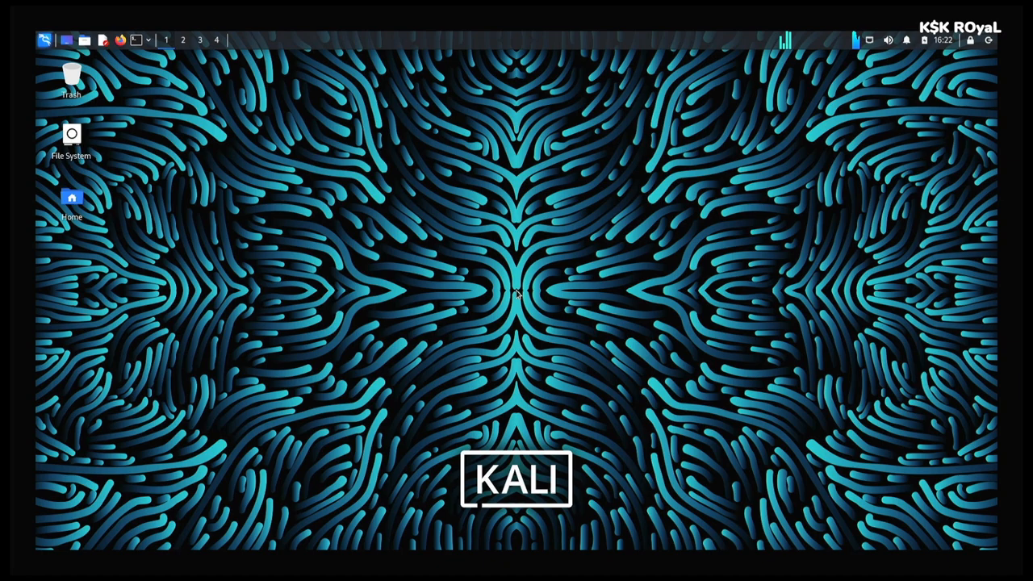
{"action": "left_click", "coordinate": [66, 38]}
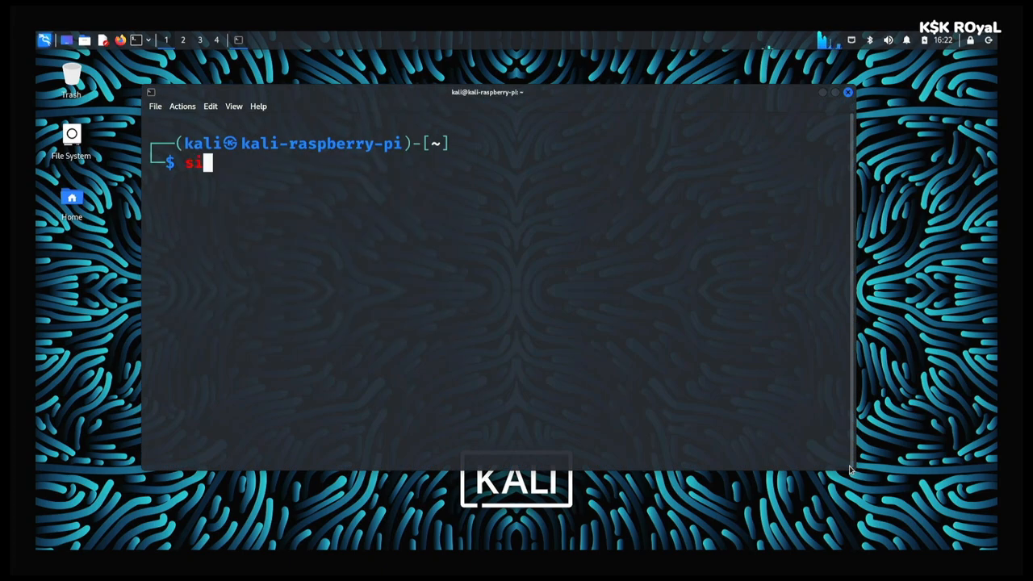
Run apt --fix-broken install, then in nano write arm_freq=2000, gpu_freq=700, over_voltage=6 into /boot/config.txt.
{"action": "type", "text": "udo apt --fix-broken install"}
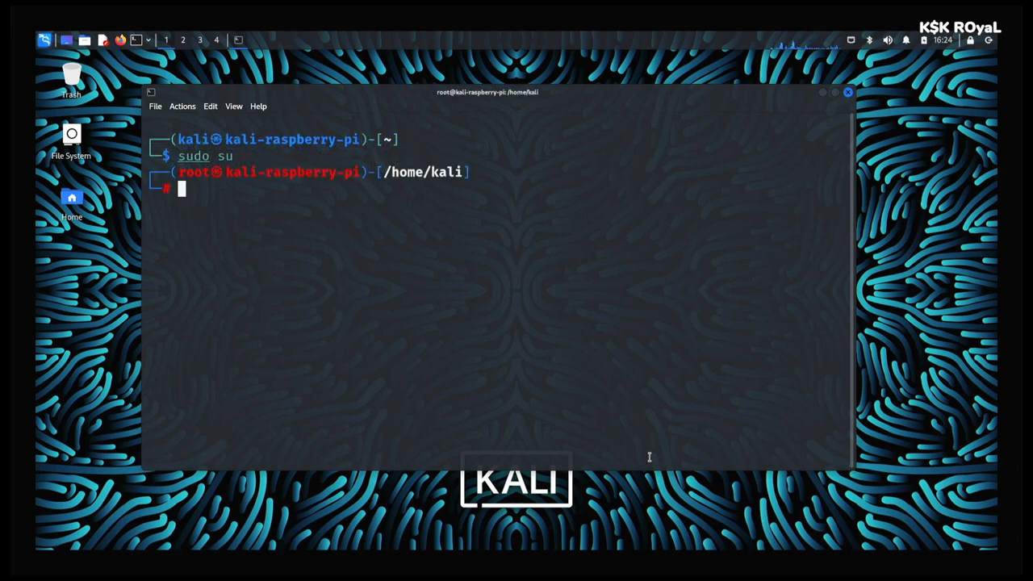
{"action": "type", "text": "nano /boot/"}
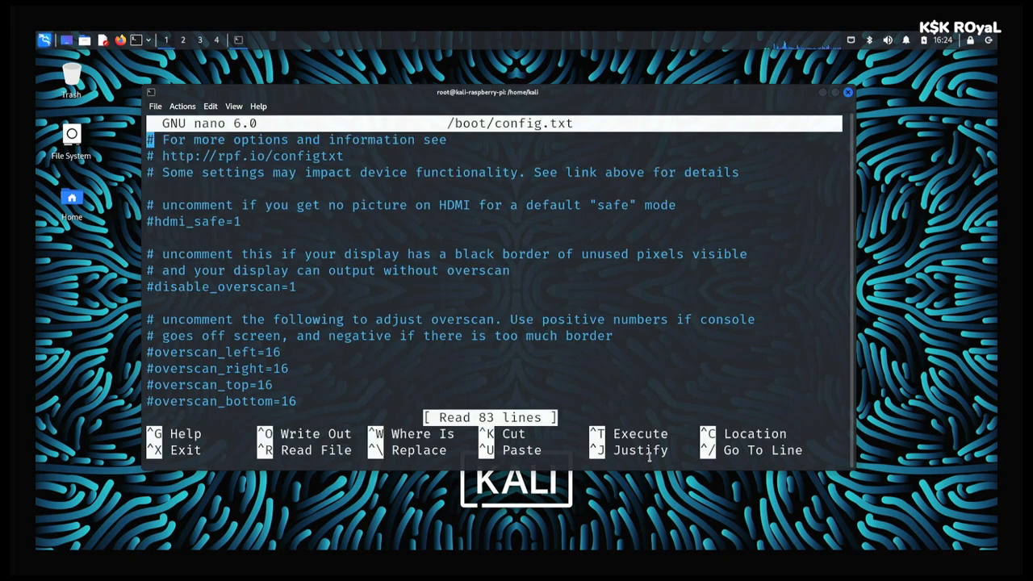
{"action": "type", "text": "arm_freq=2000"}
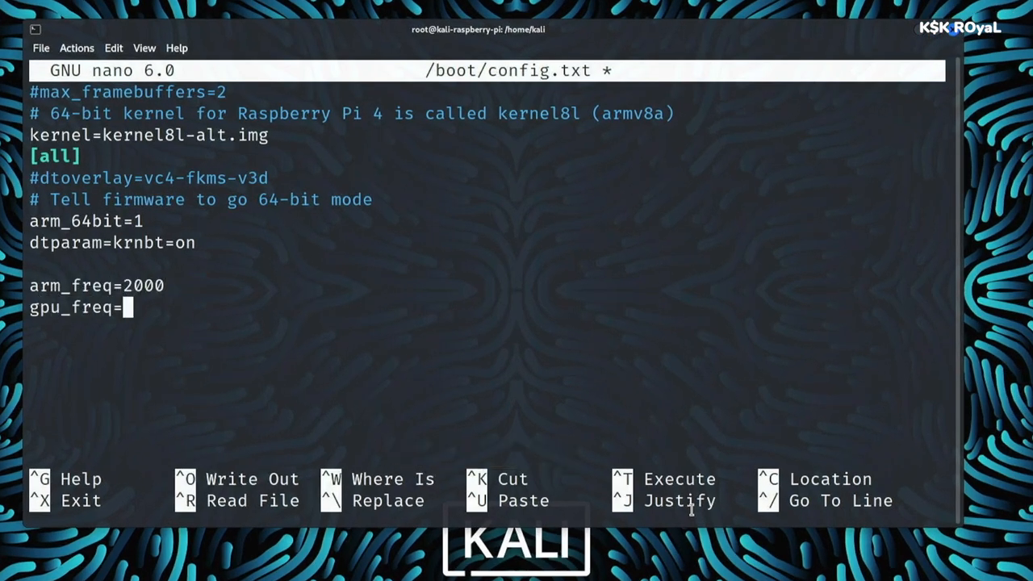
{"action": "type", "text": "700"}
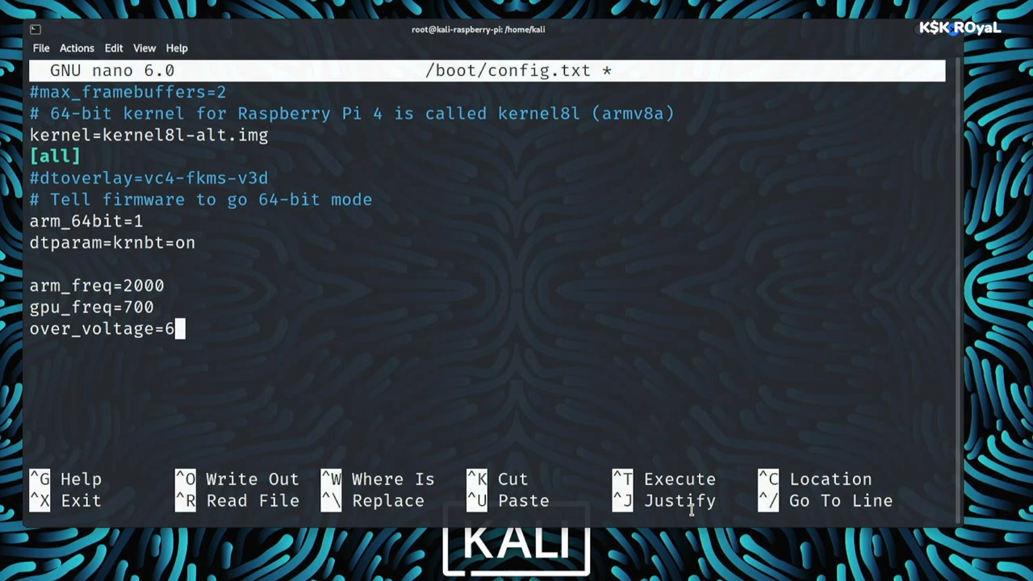
{"action": "key", "text": "ctrl+o"}
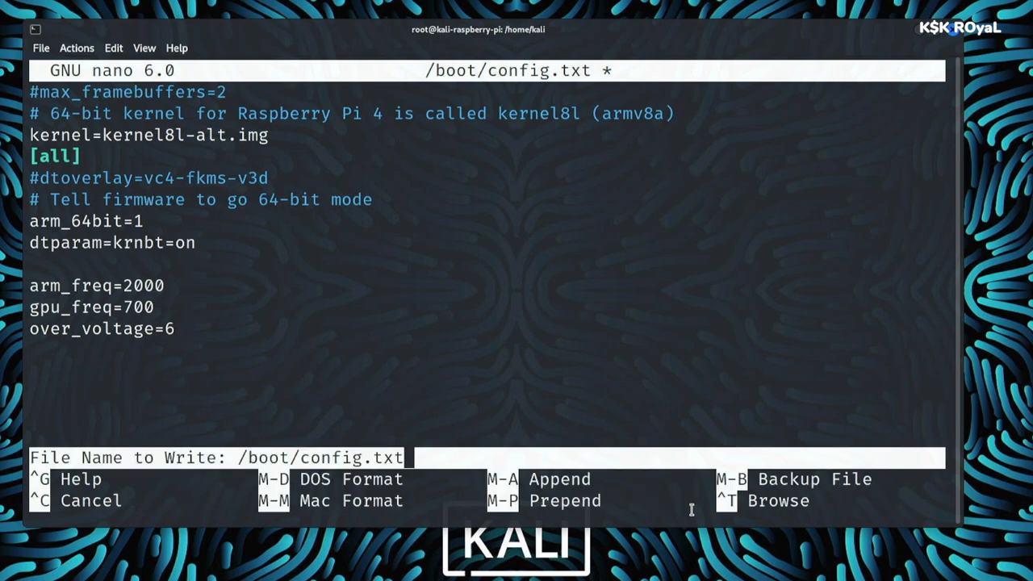
{"action": "key", "text": "Enter"}
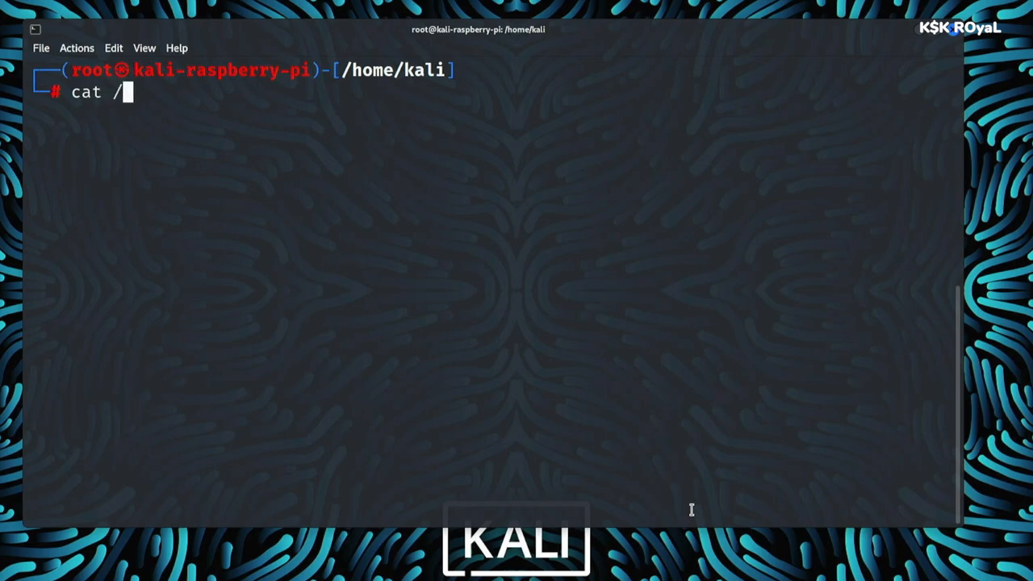
Show /boot/config.txt with cat to confirm the overclock lines, install htop and bring up YouTube in Chromium.
{"action": "type", "text": "boot/config.txt"}
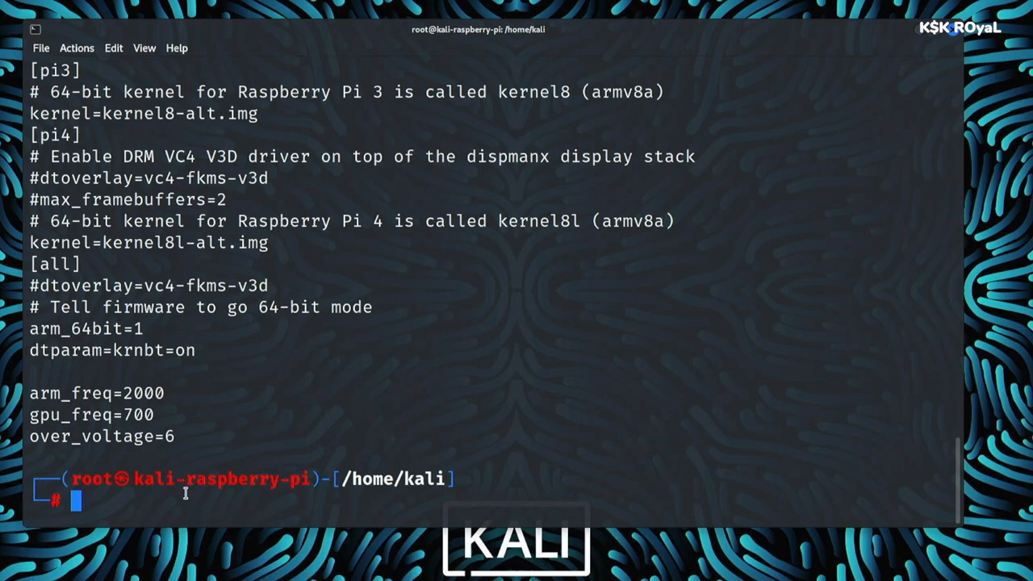
{"action": "left_click_drag", "start_coordinate": [29, 394], "coordinate": [174, 436]}
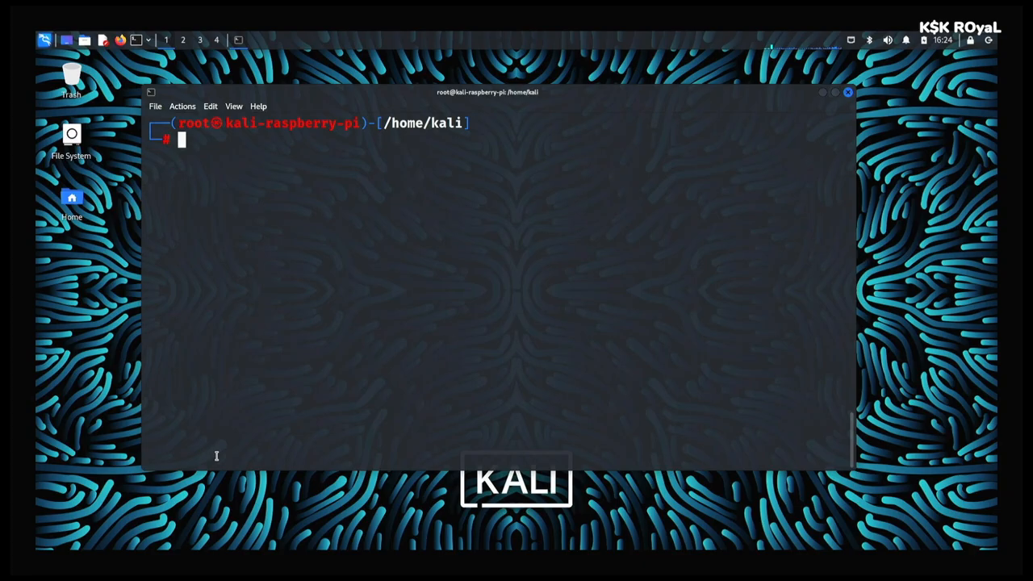
{"action": "left_click", "coordinate": [847, 92]}
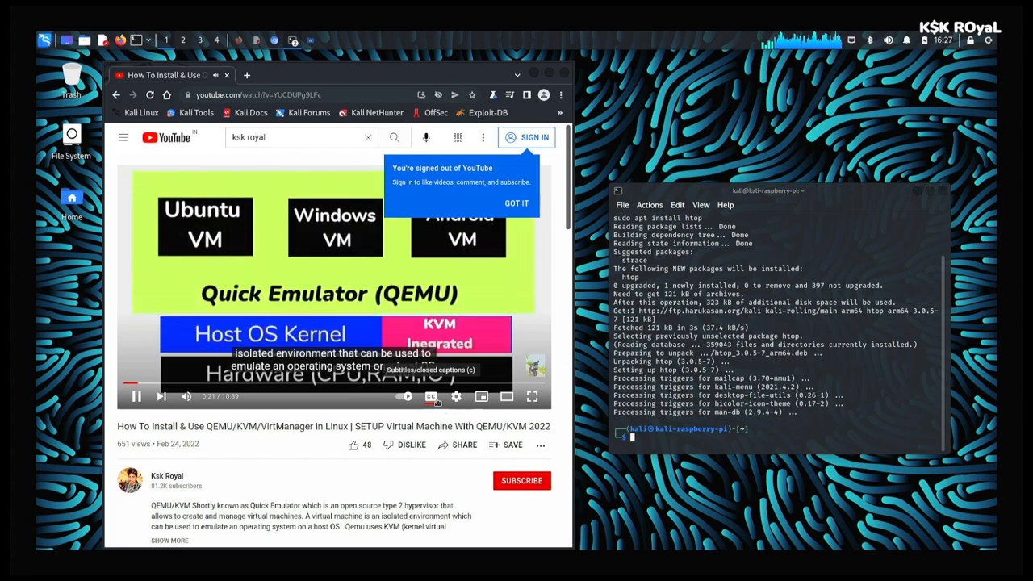
Pick a different playback quality for the QEMU tutorial and run 'lscpu | grep Vi' in the terminal.
{"action": "left_click", "coordinate": [455, 397]}
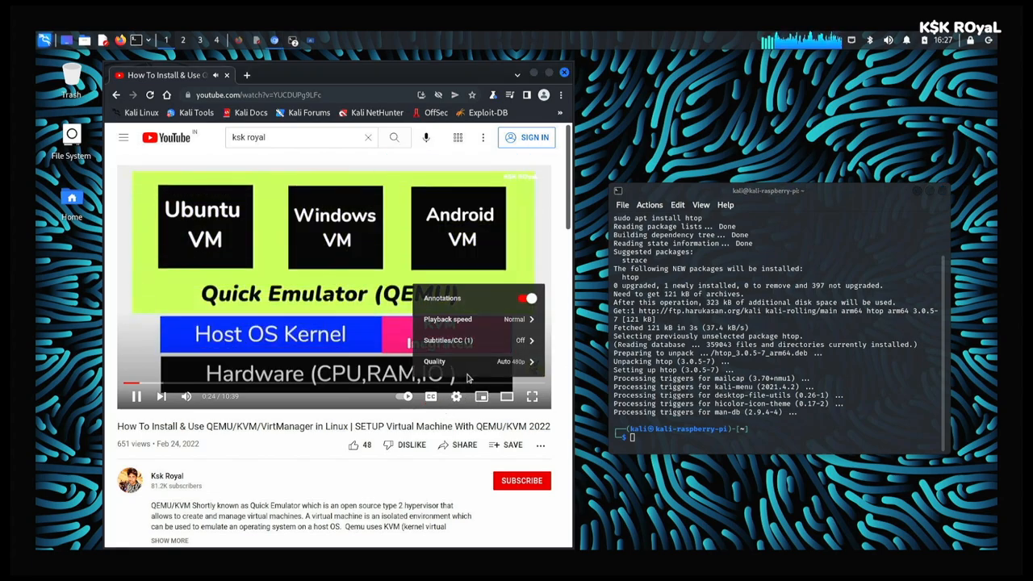
{"action": "left_click", "coordinate": [434, 362]}
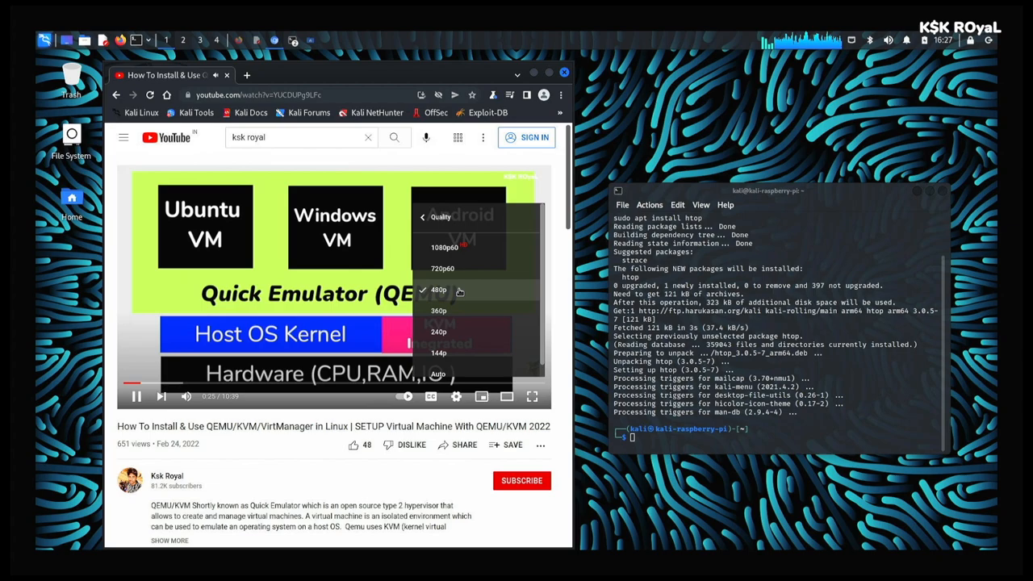
{"action": "left_click", "coordinate": [439, 289]}
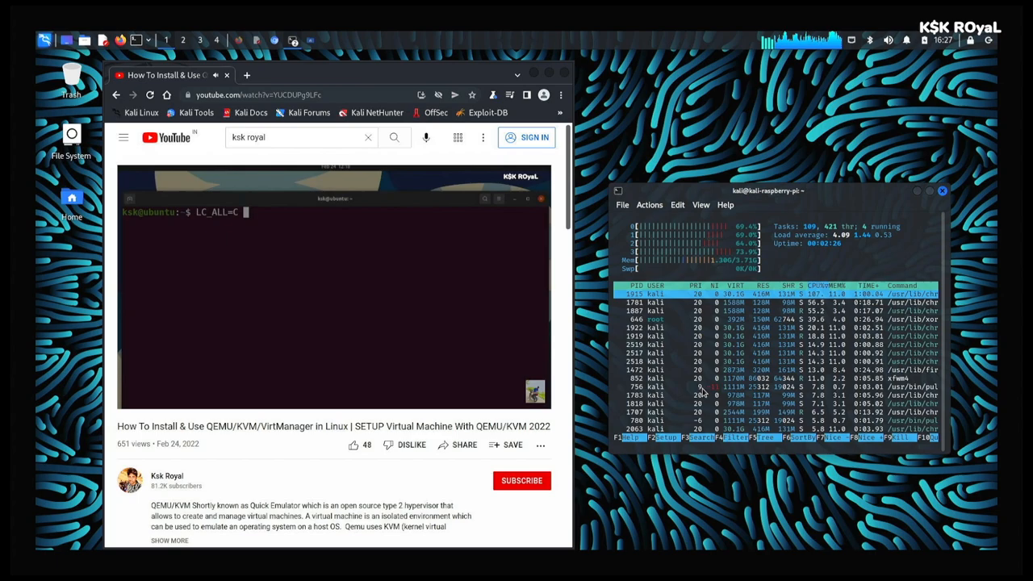
{"action": "type", "text": "lscpu |"}
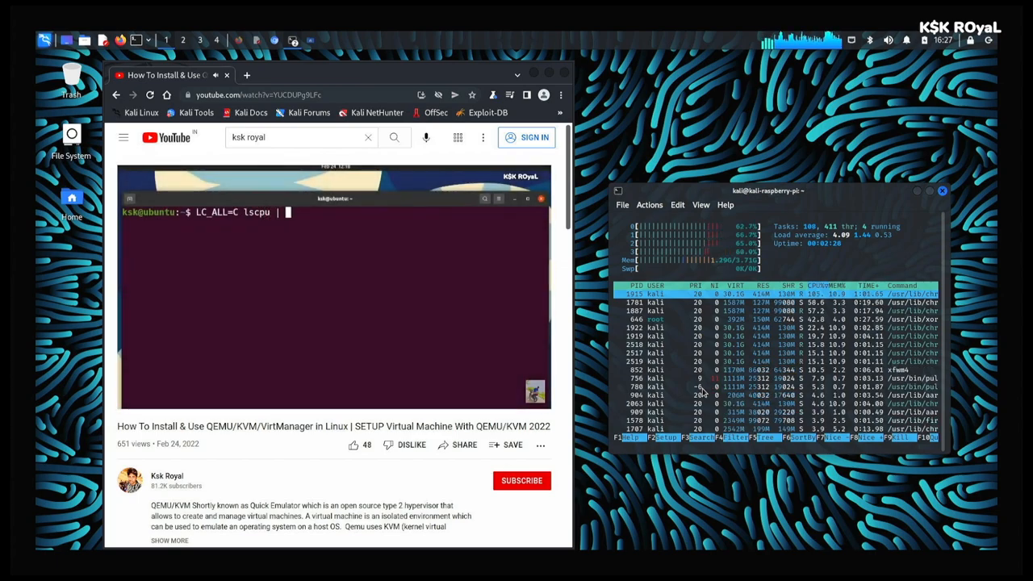
{"action": "type", "text": "grep Vi"}
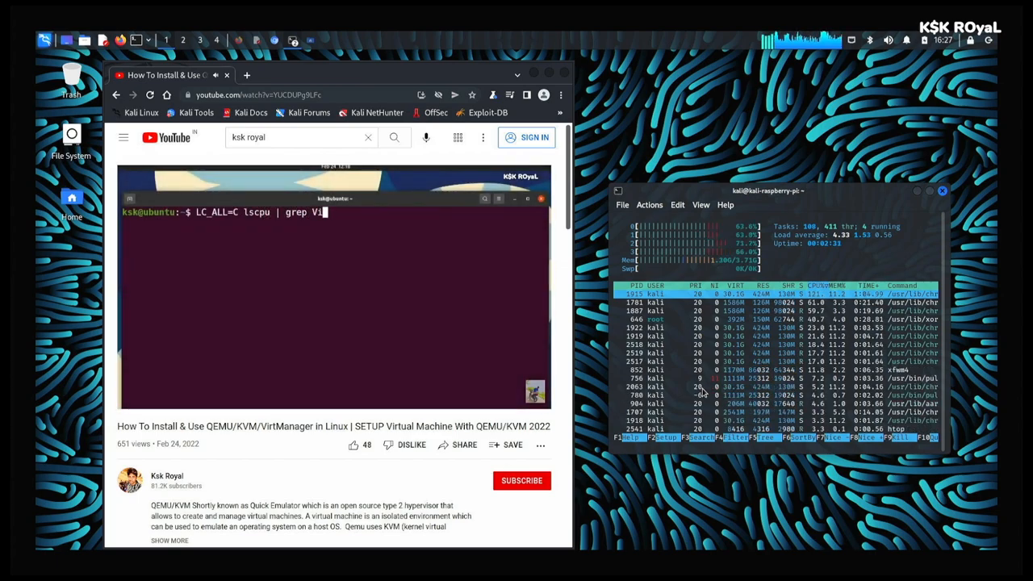